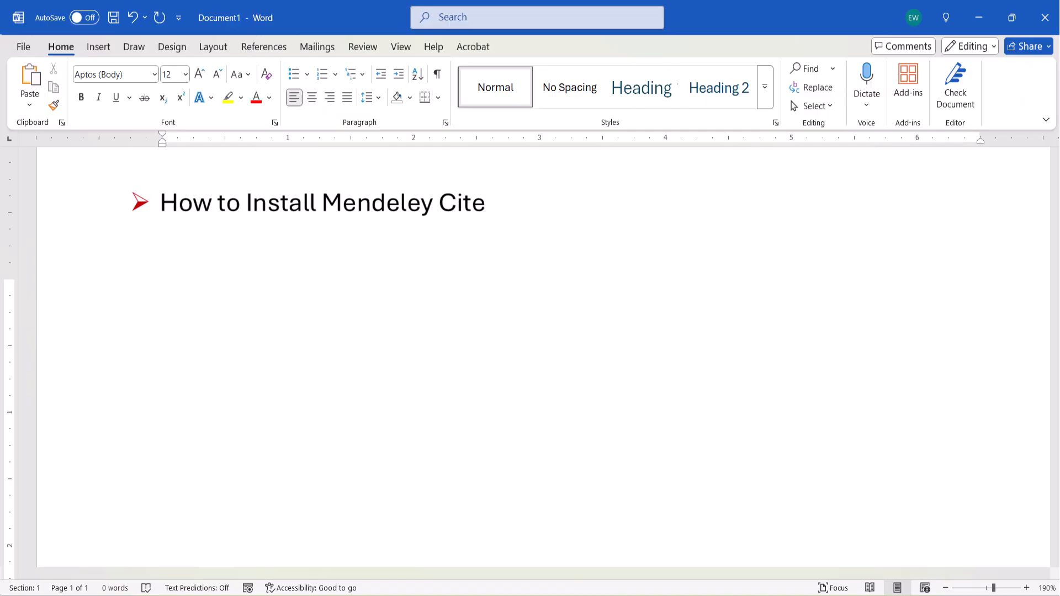
# List the tutorial topics: changing citation styles, adding citations and removing Mendeley Cite
pyautogui.write('How to Change Citation Styles in Mendeley Cite')
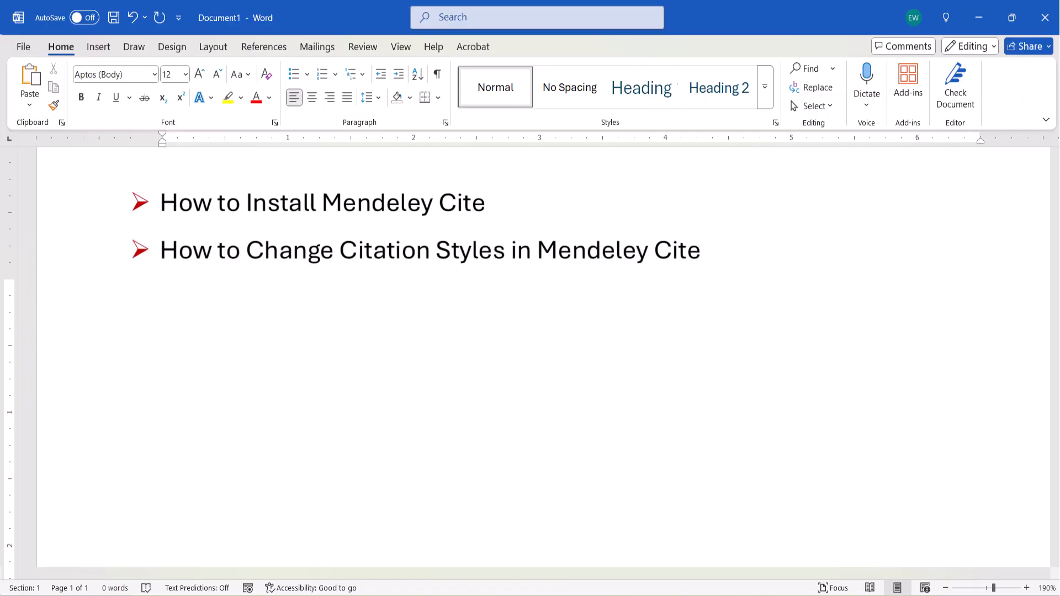
pyautogui.write('How to Add Citations from Mendeley Cite')
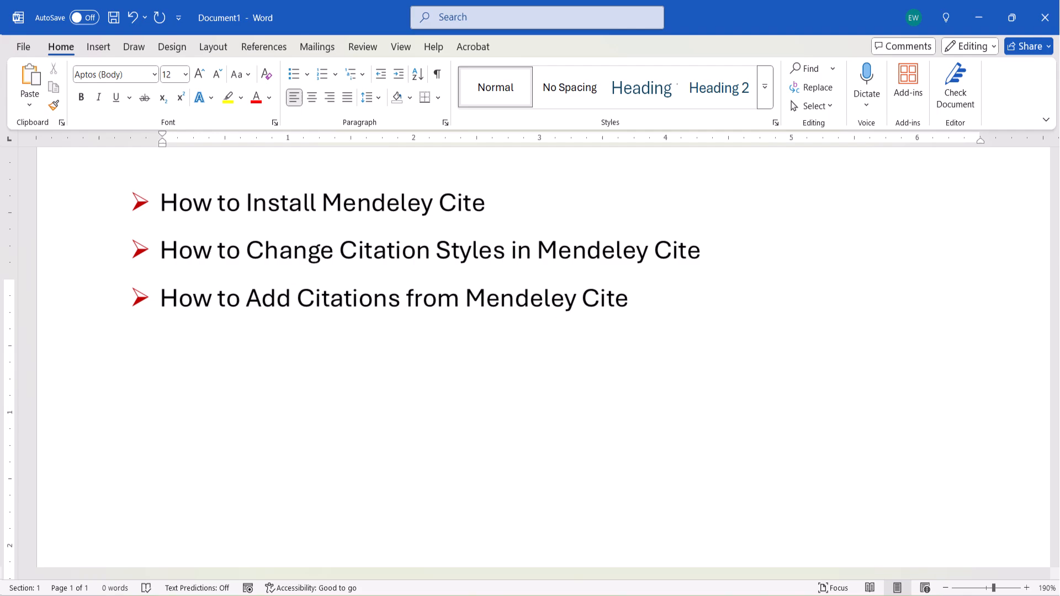
pyautogui.write('How to Remove Mendeley Cite')
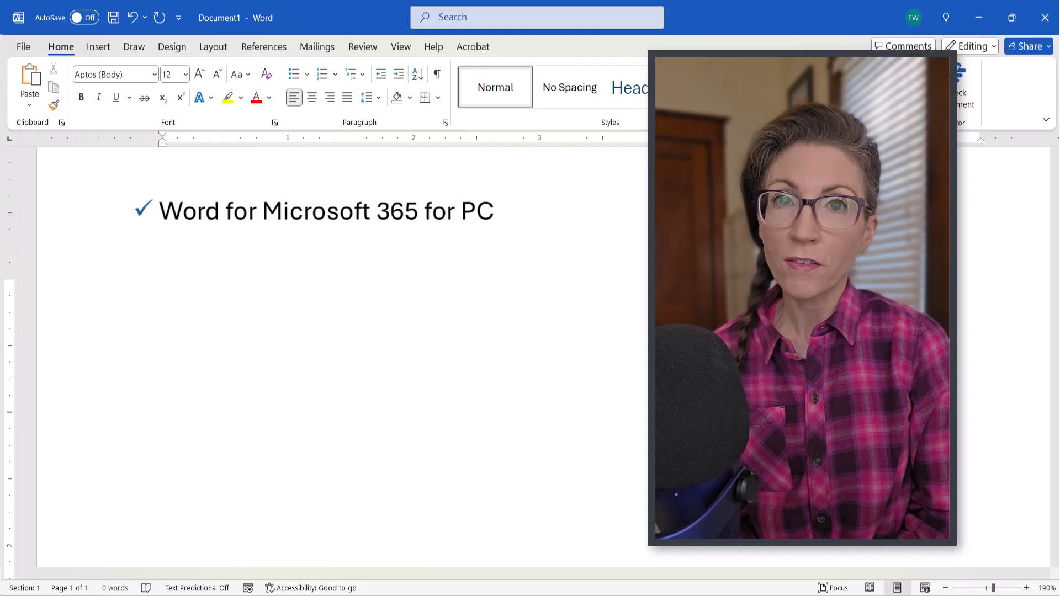
# List the Word versions: Word for Microsoft 365 for Mac, Word for the web, Word for mobile
pyautogui.write('Word for Microsoft 365 for Mac')
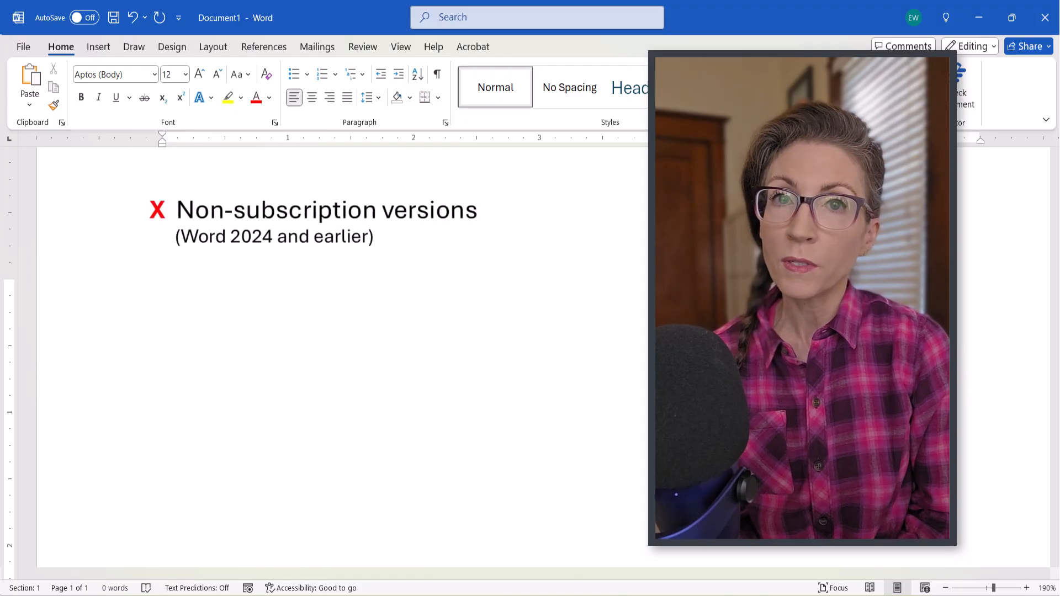
pyautogui.write('Word for the web')
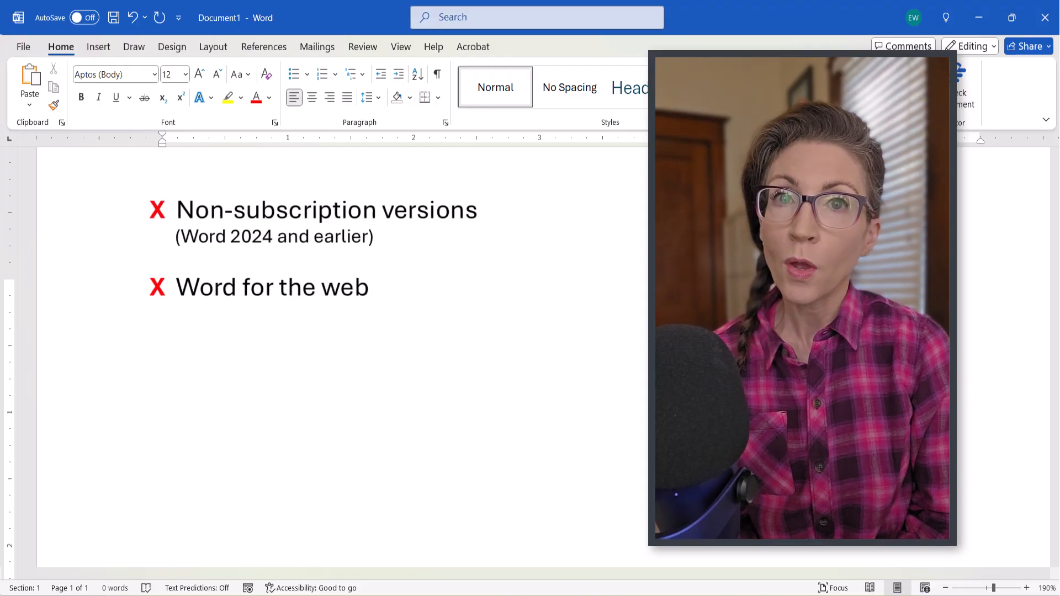
pyautogui.write('Word for mobile')
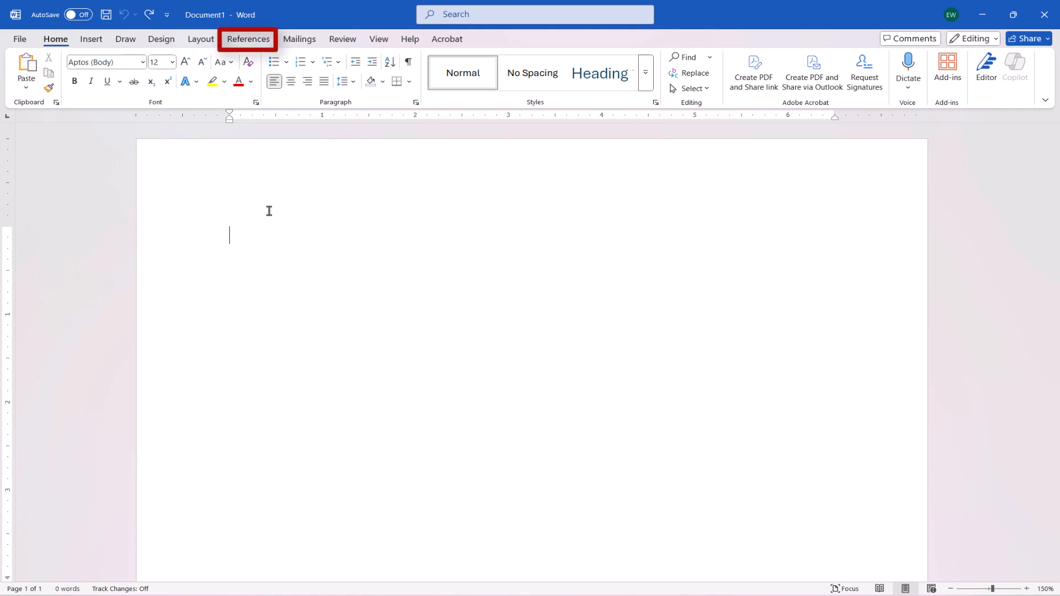
# Show Mendeley Cite's details from References > Change Provider > Popular Citation Add-ins
pyautogui.click(248, 39)
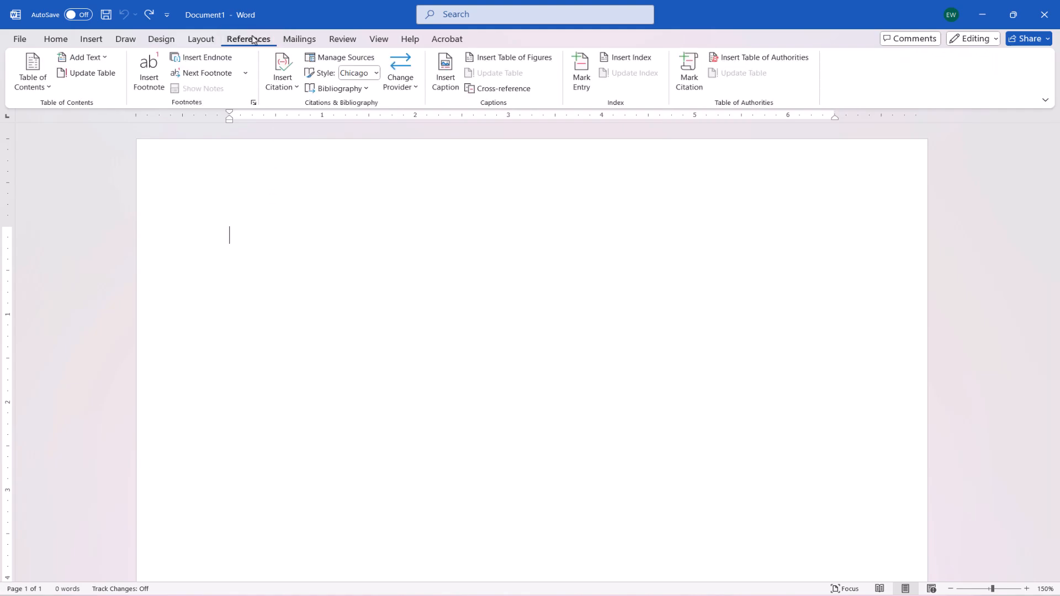
pyautogui.moveTo(400, 71)
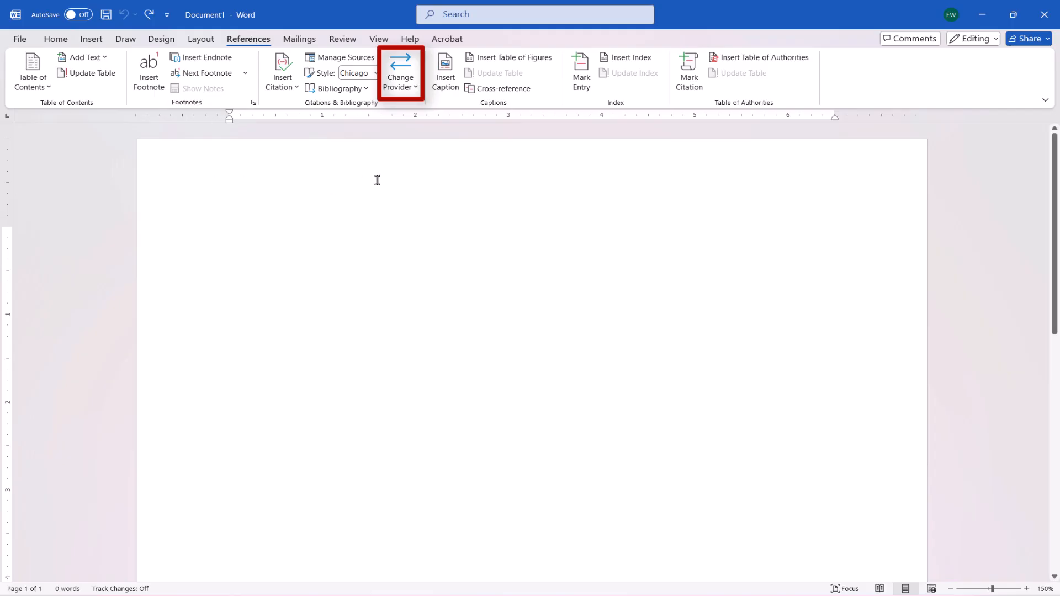
pyautogui.click(401, 72)
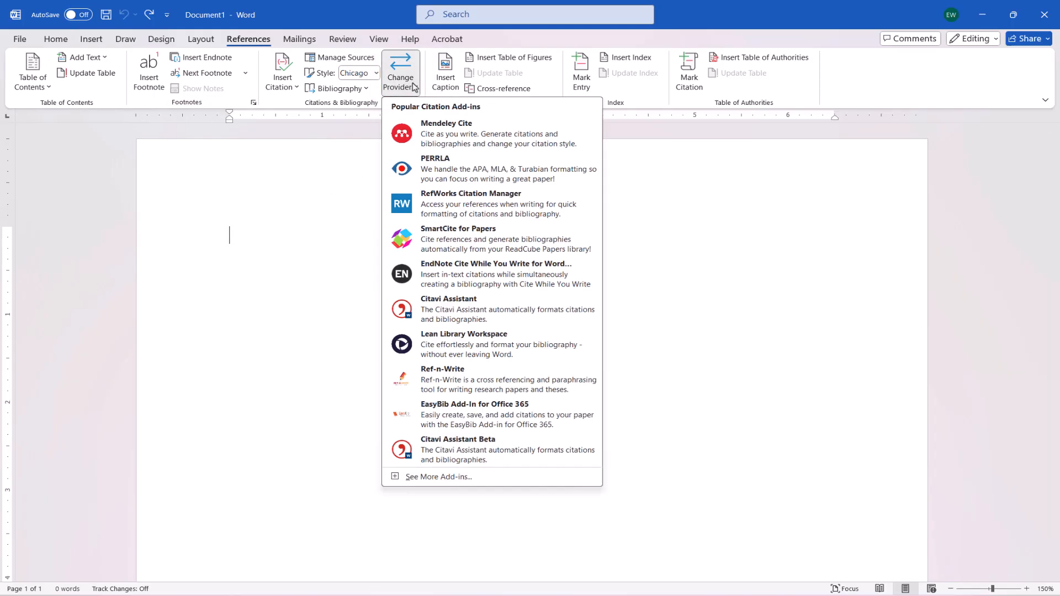
pyautogui.moveTo(491, 133)
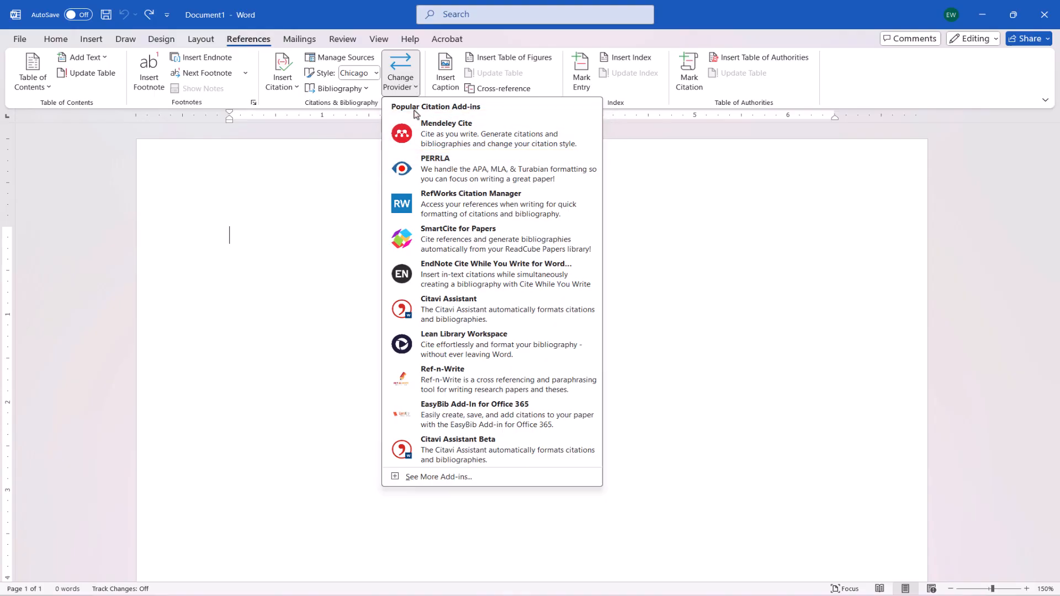
pyautogui.click(446, 133)
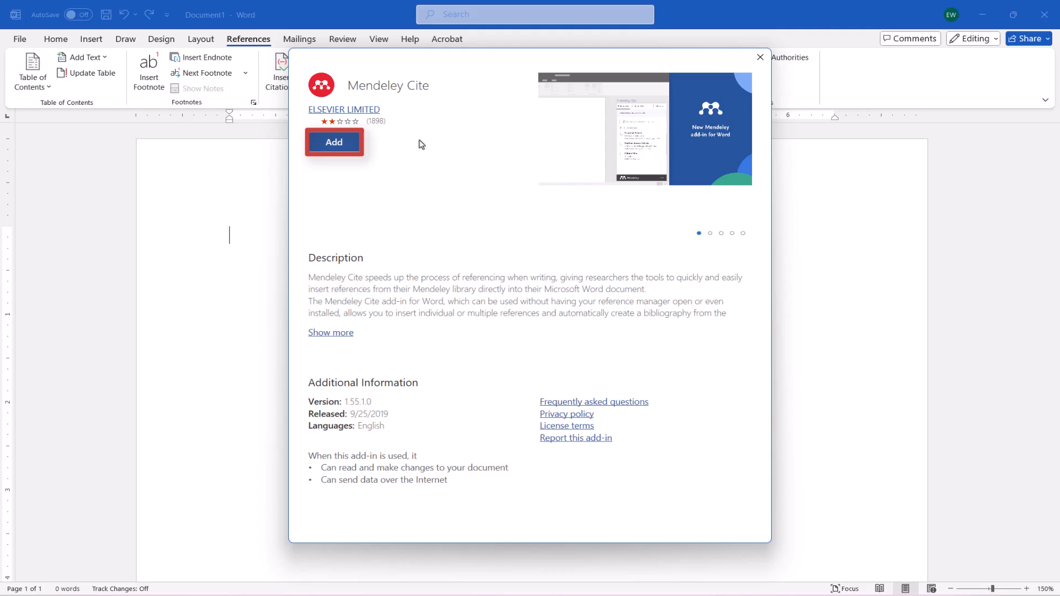
# Add Mendeley Cite to Word and accept its license terms and privacy policy
pyautogui.click(334, 142)
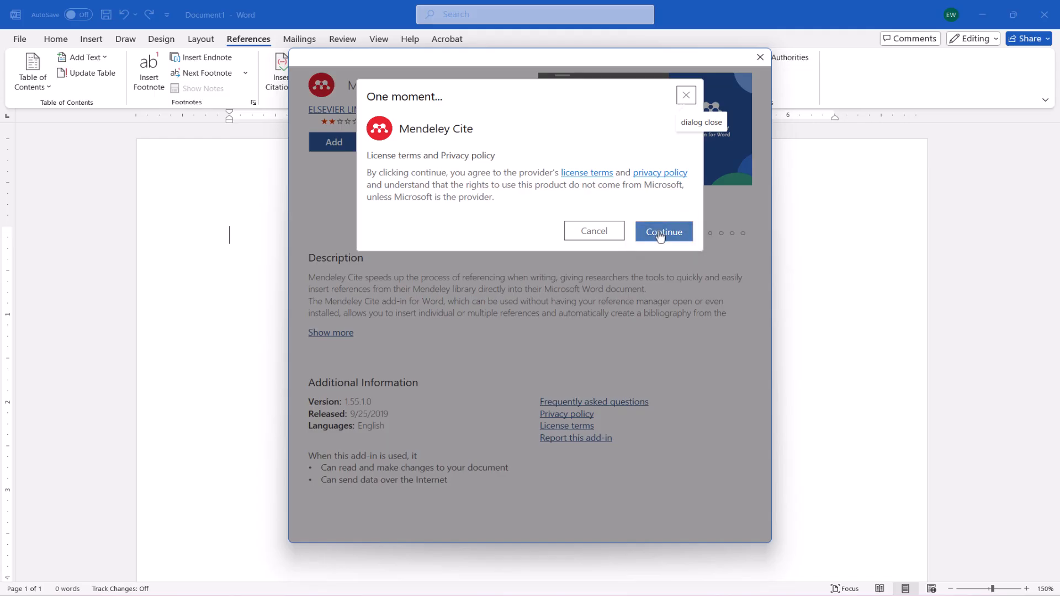
pyautogui.click(663, 231)
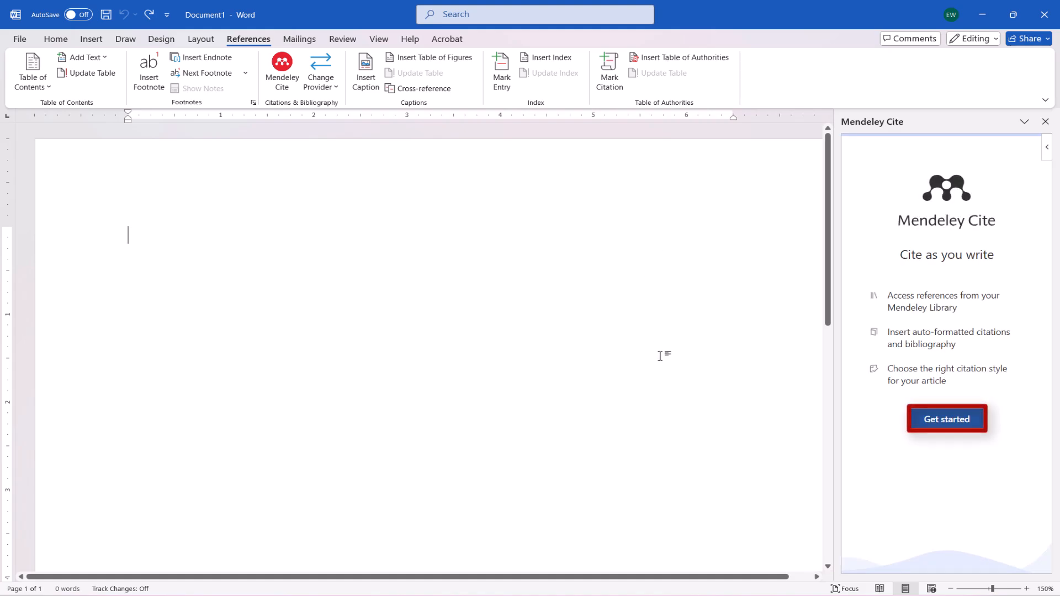
# Get started, continue with the entered email and register the Elsevier account to sign in
pyautogui.click(946, 419)
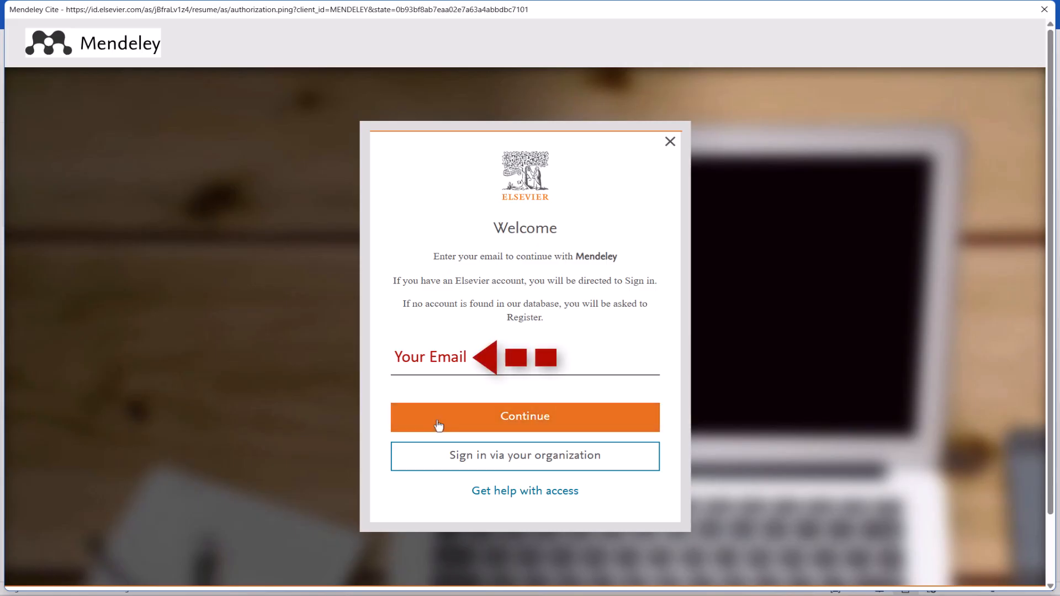
pyautogui.click(525, 416)
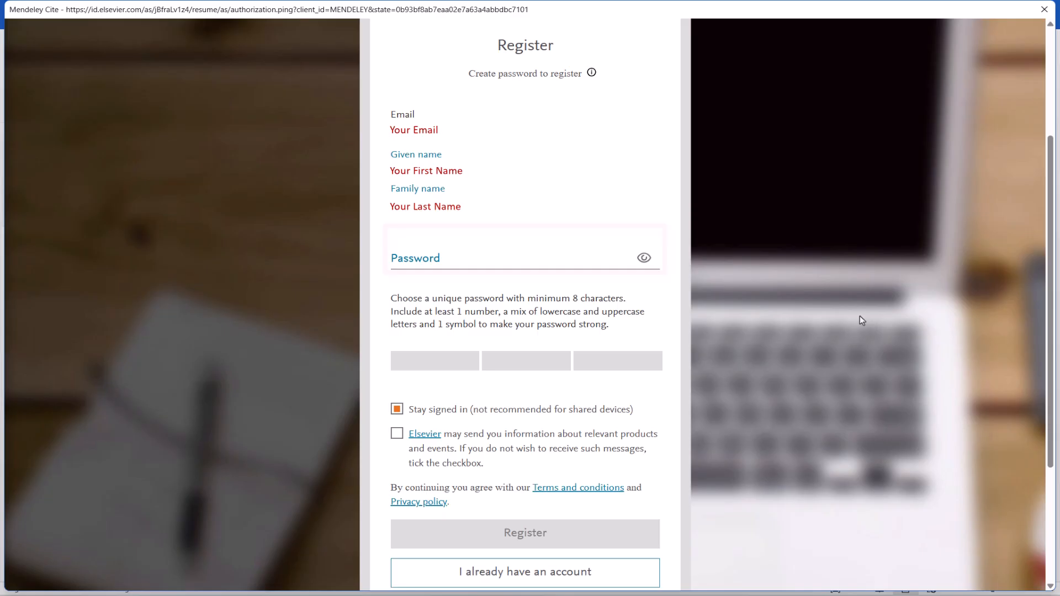
pyautogui.click(521, 258)
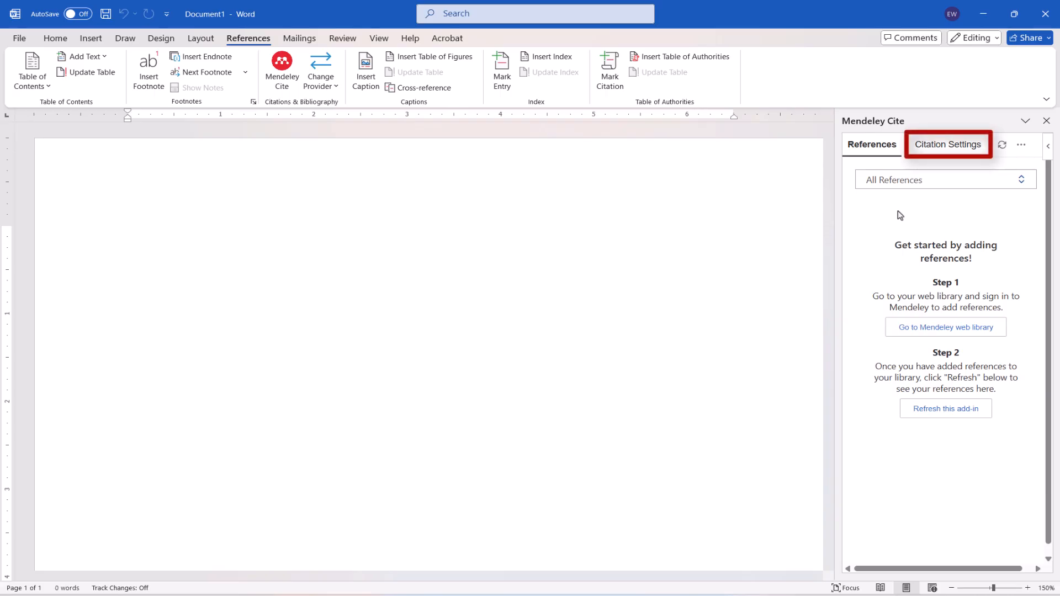
pyautogui.moveTo(948, 144)
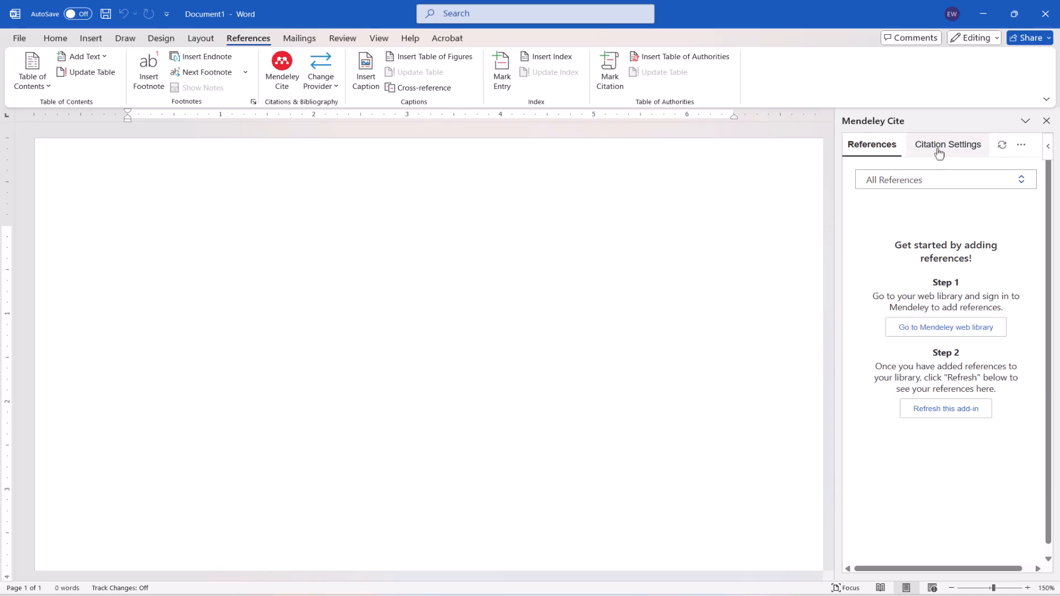
# In Citation Settings choose Chicago Manual of Style 18th edition (author-date) and update the style
pyautogui.click(948, 144)
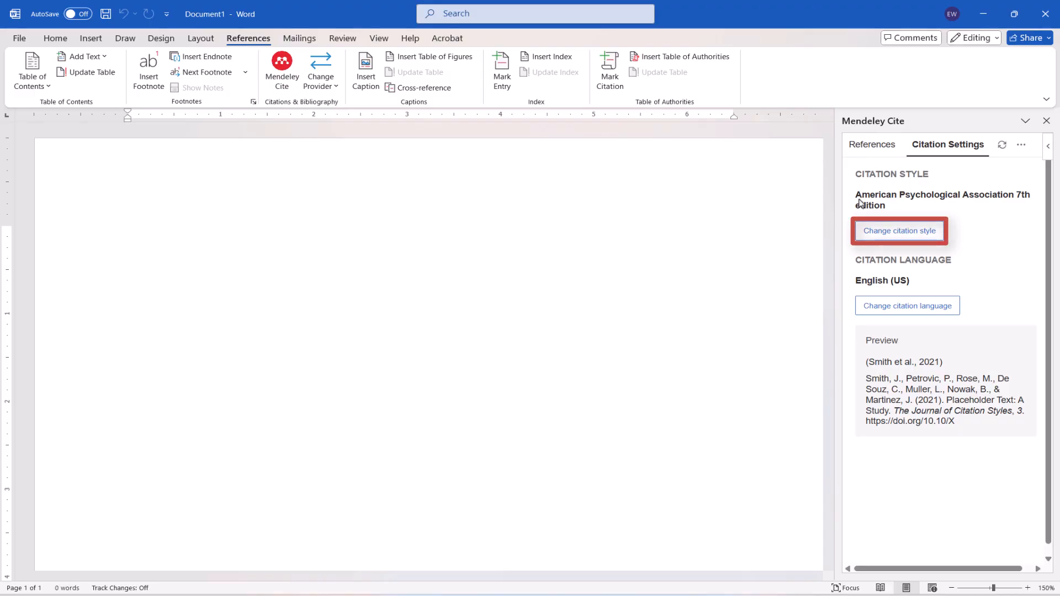
pyautogui.click(898, 231)
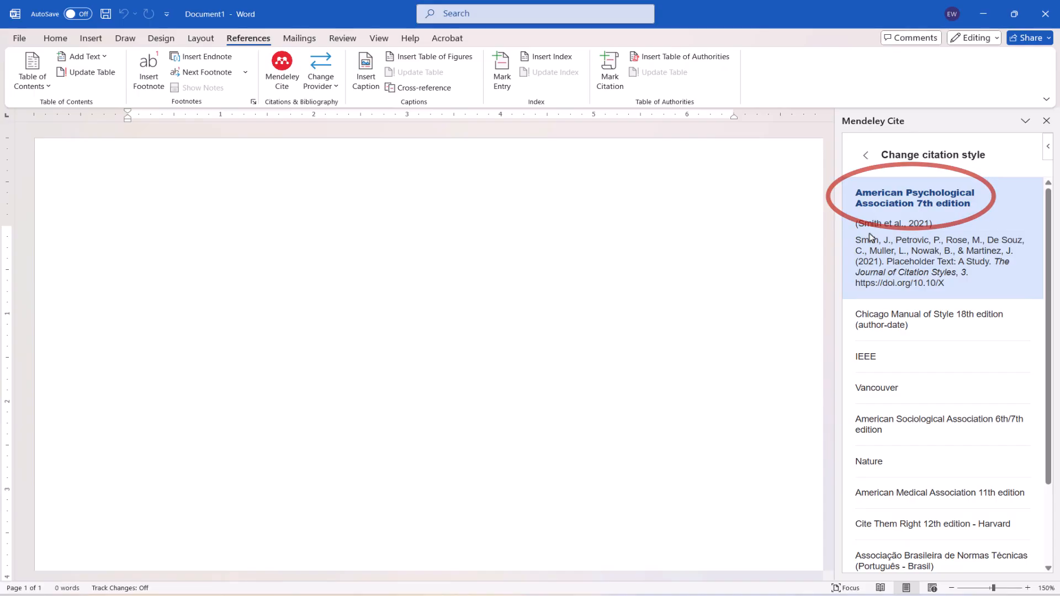
pyautogui.moveTo(933, 319)
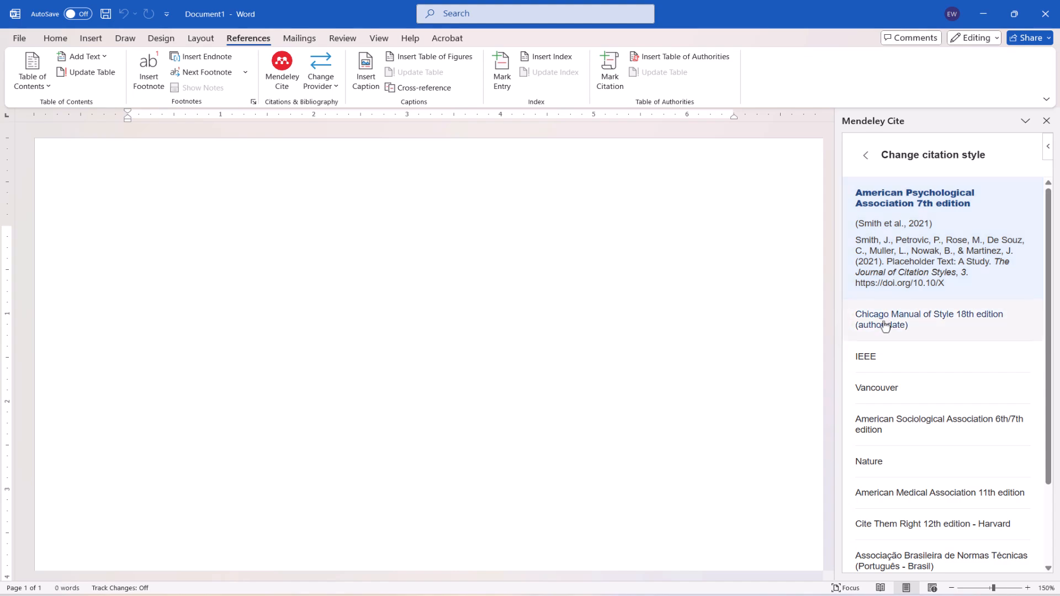
pyautogui.click(928, 319)
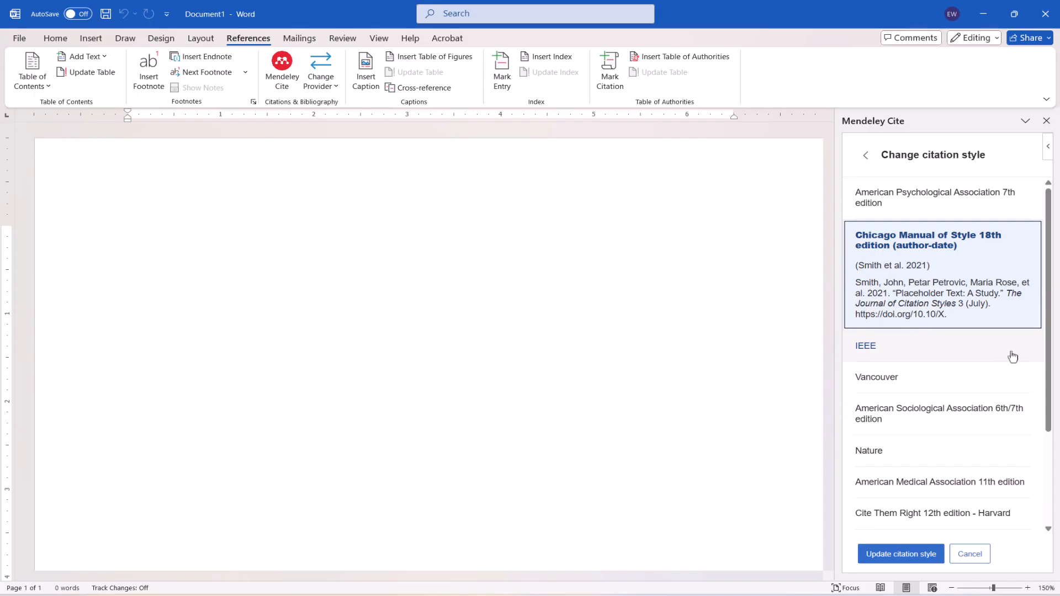
pyautogui.scroll(-3)
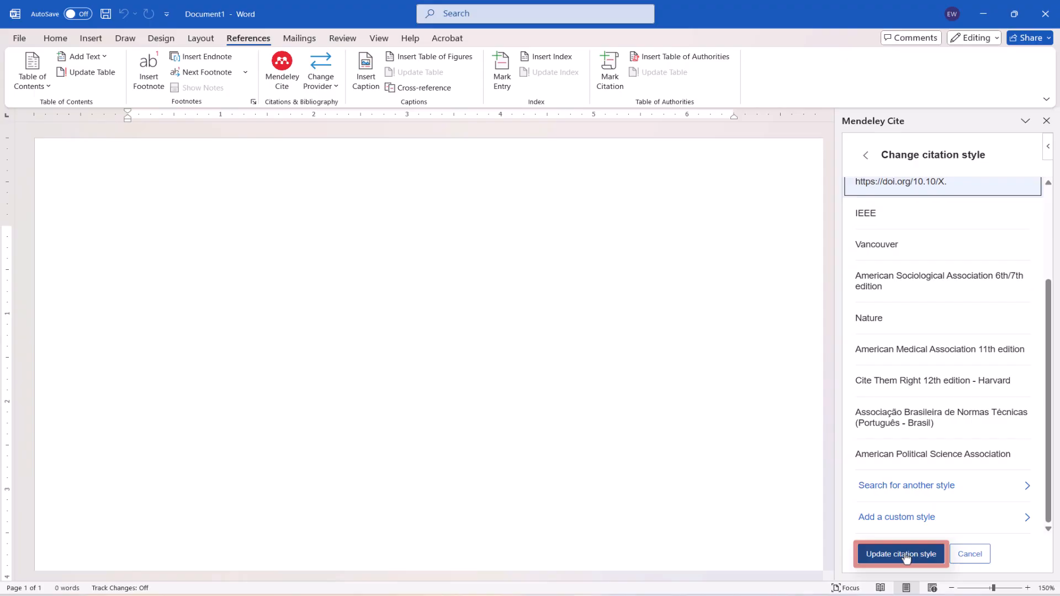
pyautogui.click(900, 554)
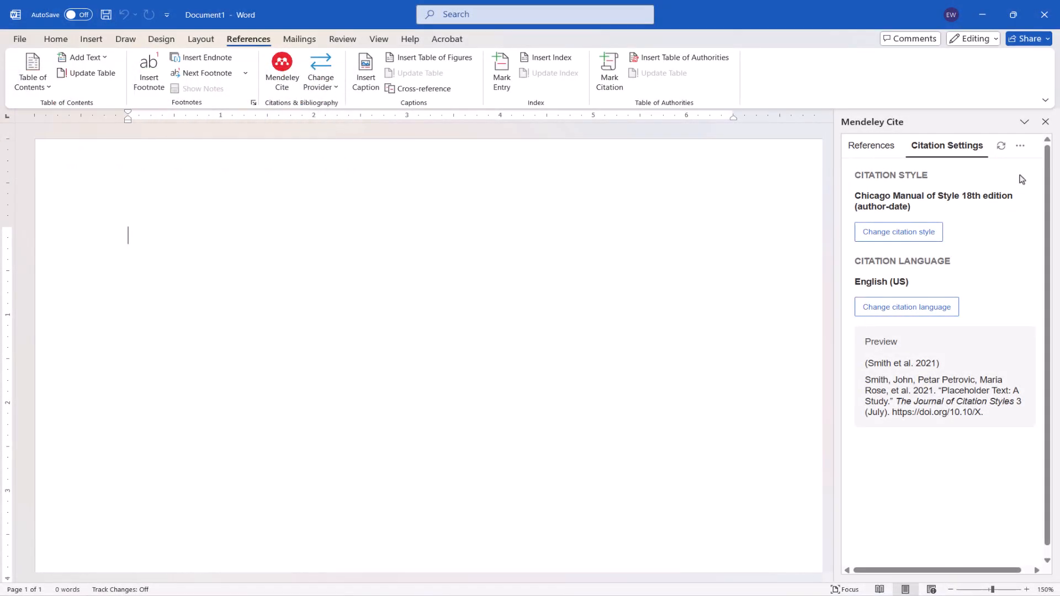
# Switch the Mendeley Cite pane back to its empty References list
pyautogui.click(282, 69)
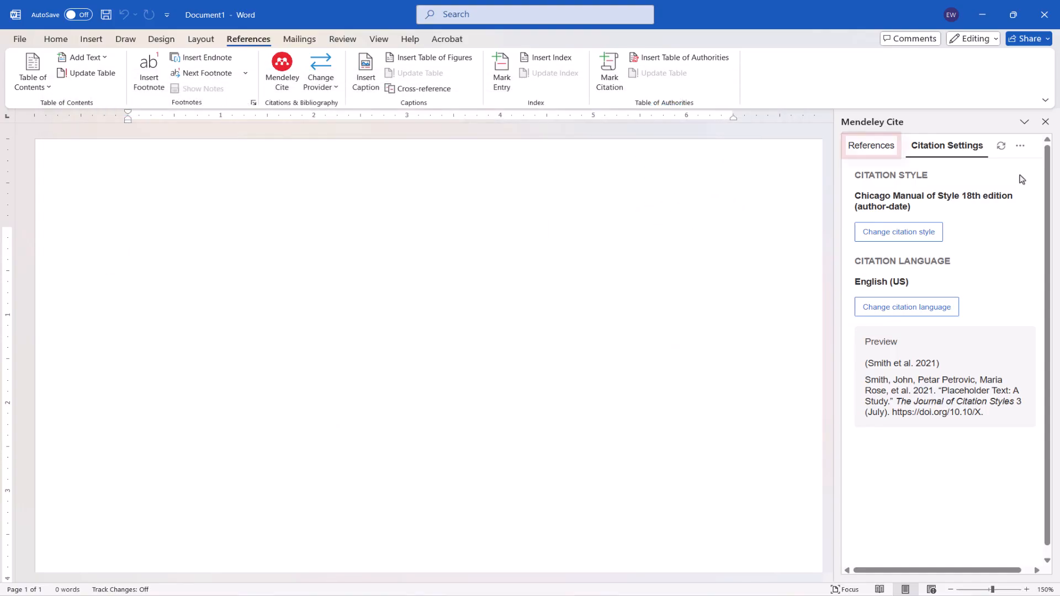
pyautogui.click(871, 145)
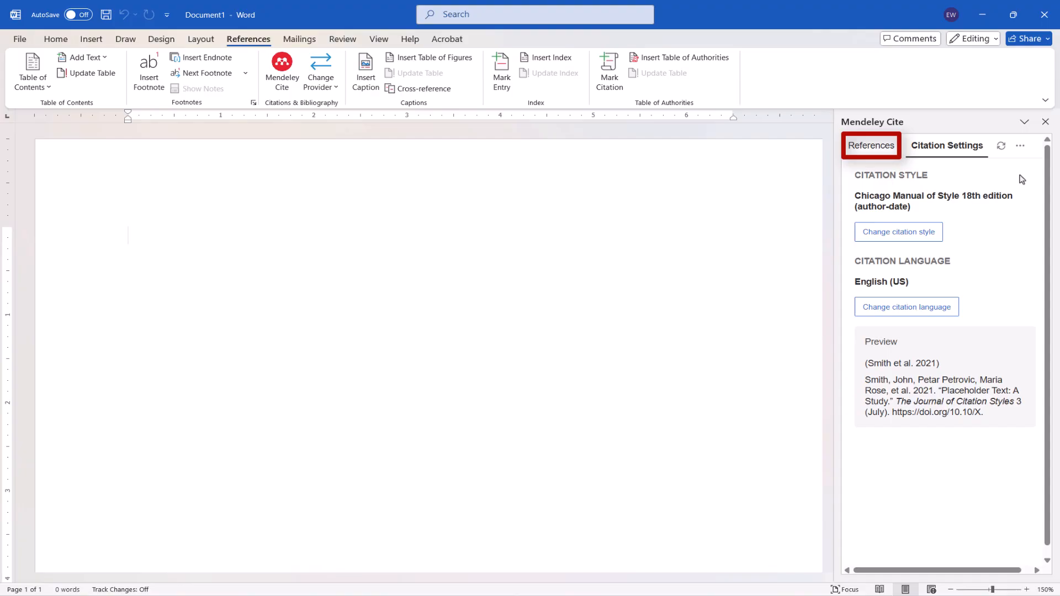
pyautogui.click(870, 145)
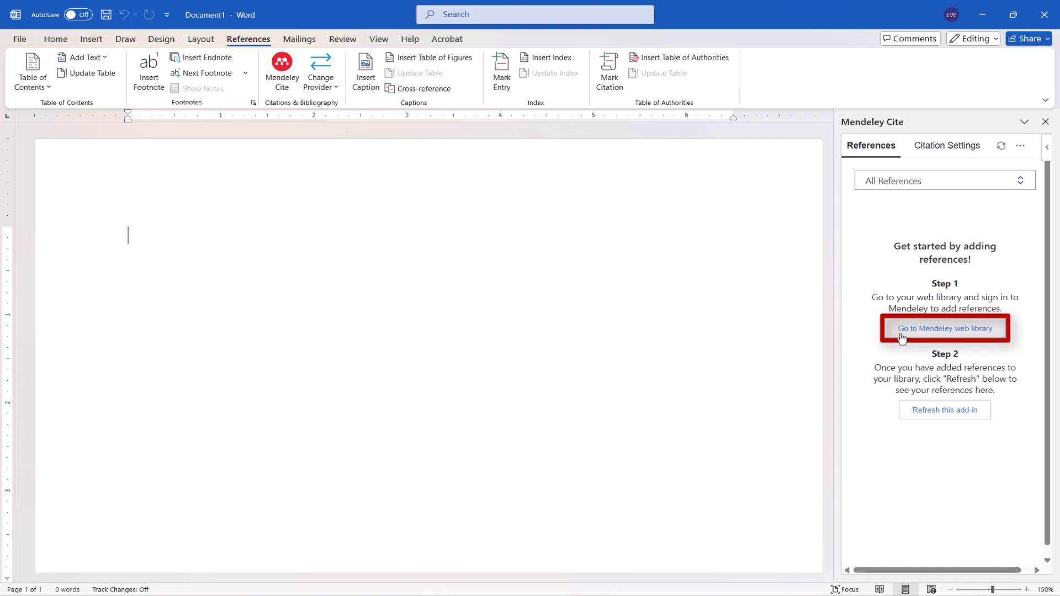
# Import the XYZ Study PDF from Desktop\Research into the Mendeley web library
pyautogui.click(945, 328)
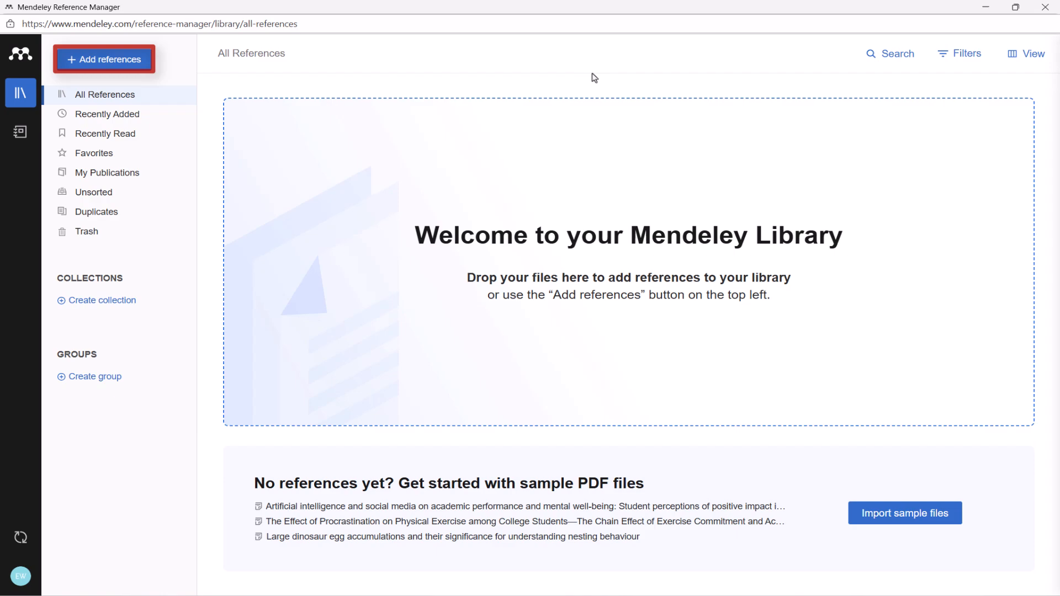
pyautogui.moveTo(104, 59)
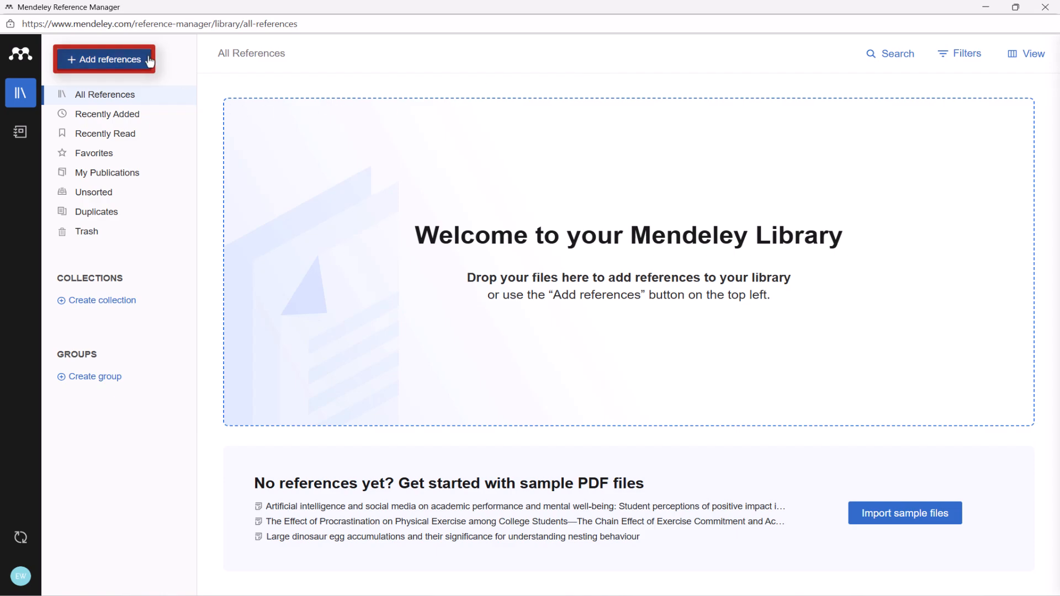
pyautogui.click(103, 59)
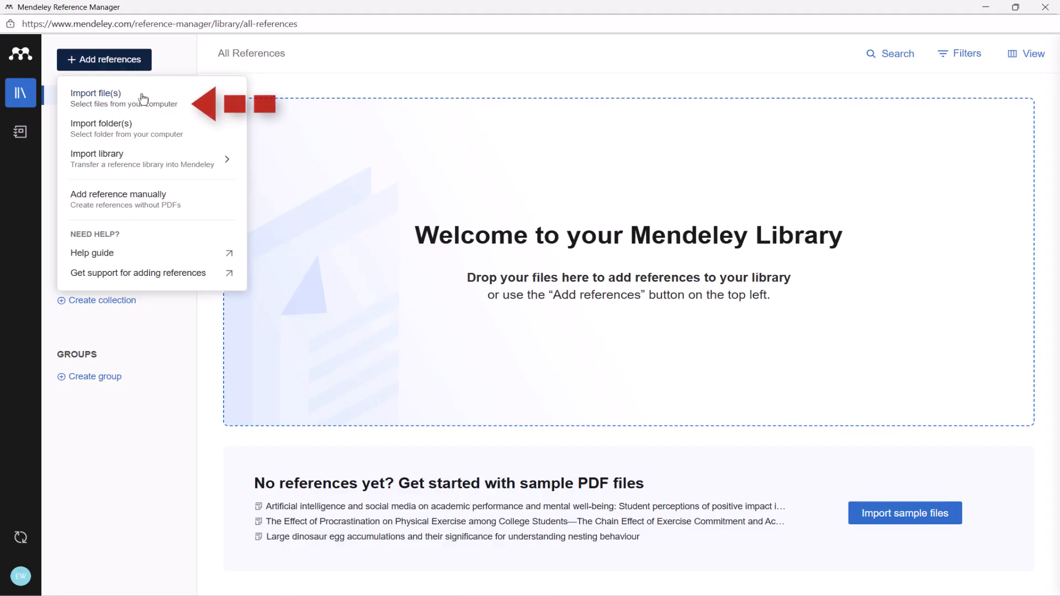
pyautogui.click(96, 94)
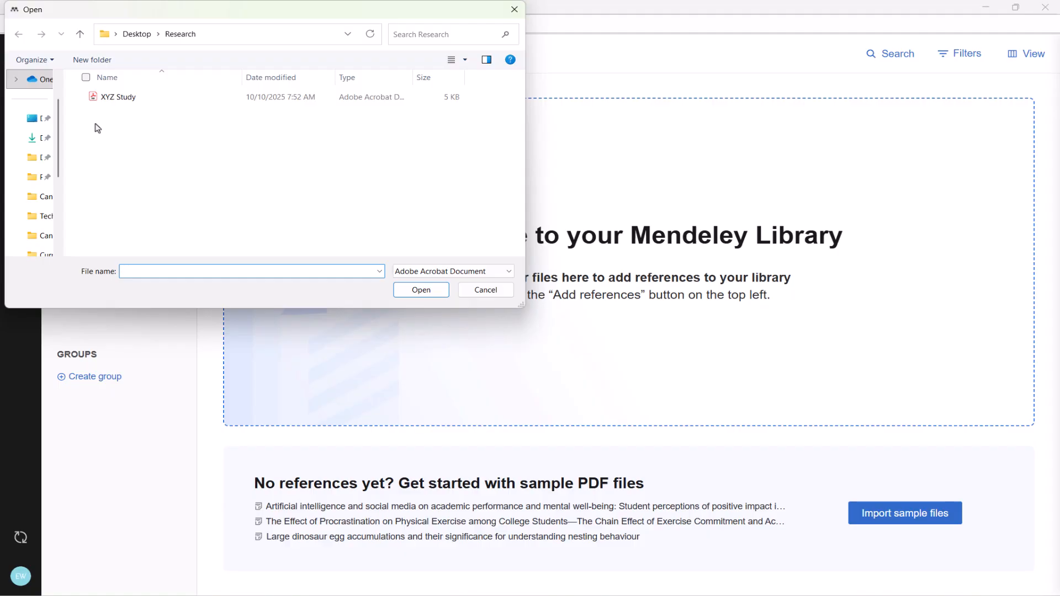
pyautogui.click(117, 97)
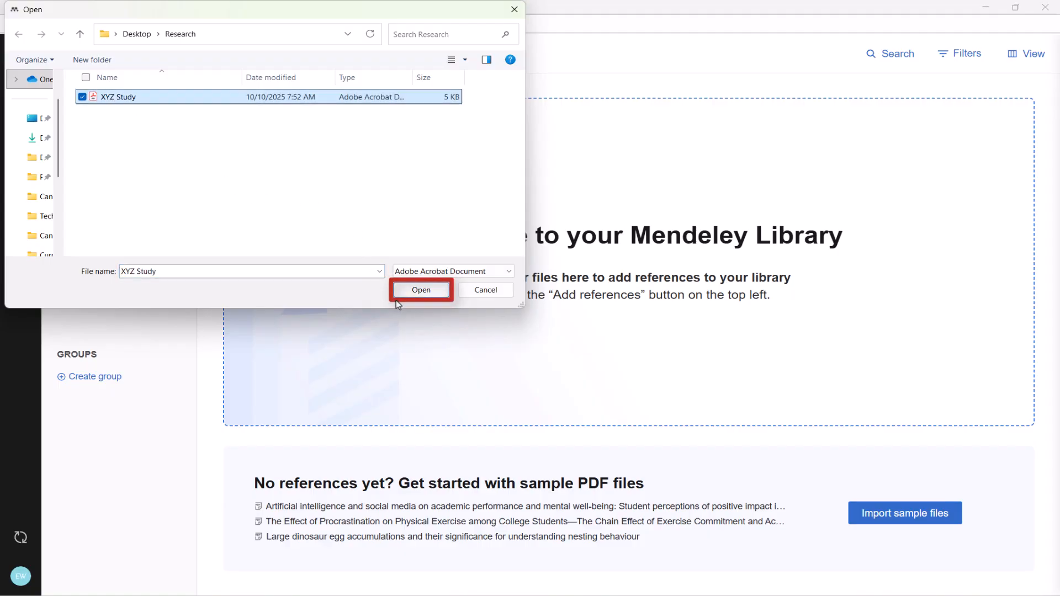
pyautogui.click(421, 289)
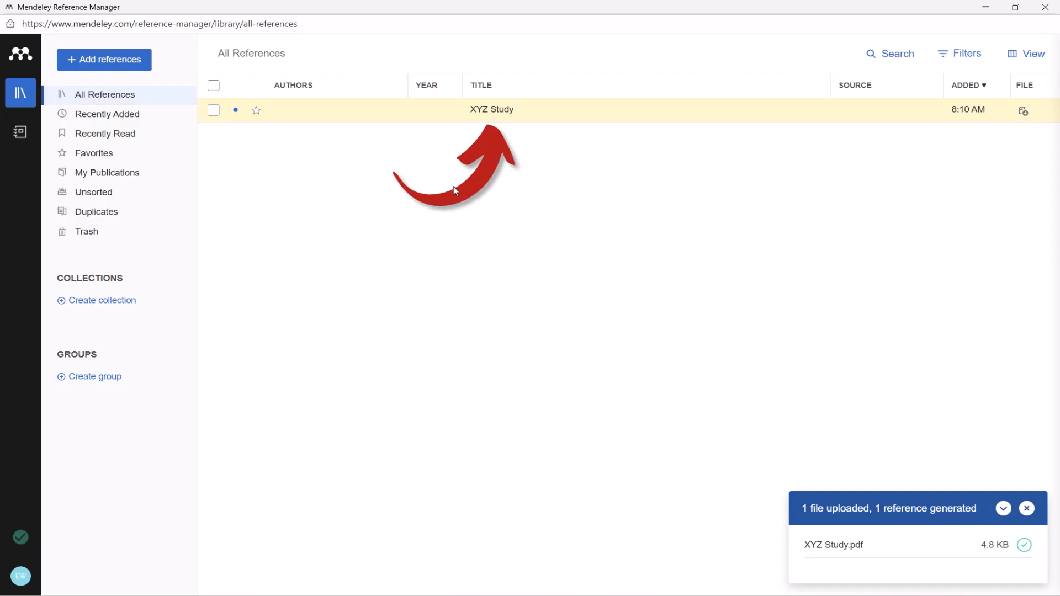
# Edit XYZ Study's details to author Jane D, Important Research Journal, 2025
pyautogui.click(491, 109)
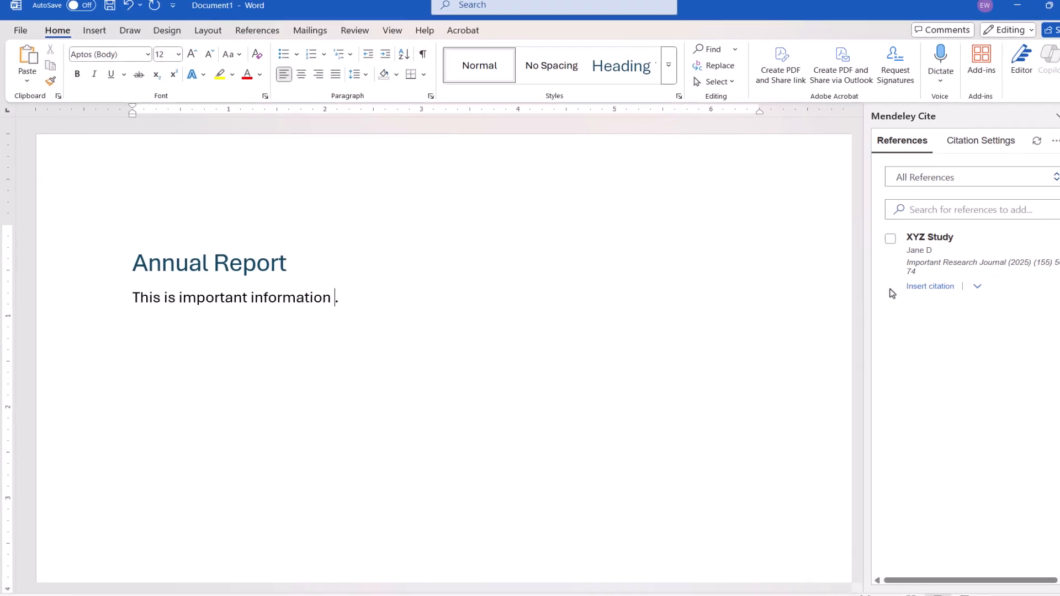
# Tick XYZ Study and insert it as (Jane, 2025) after 'This is important information'
pyautogui.click(891, 239)
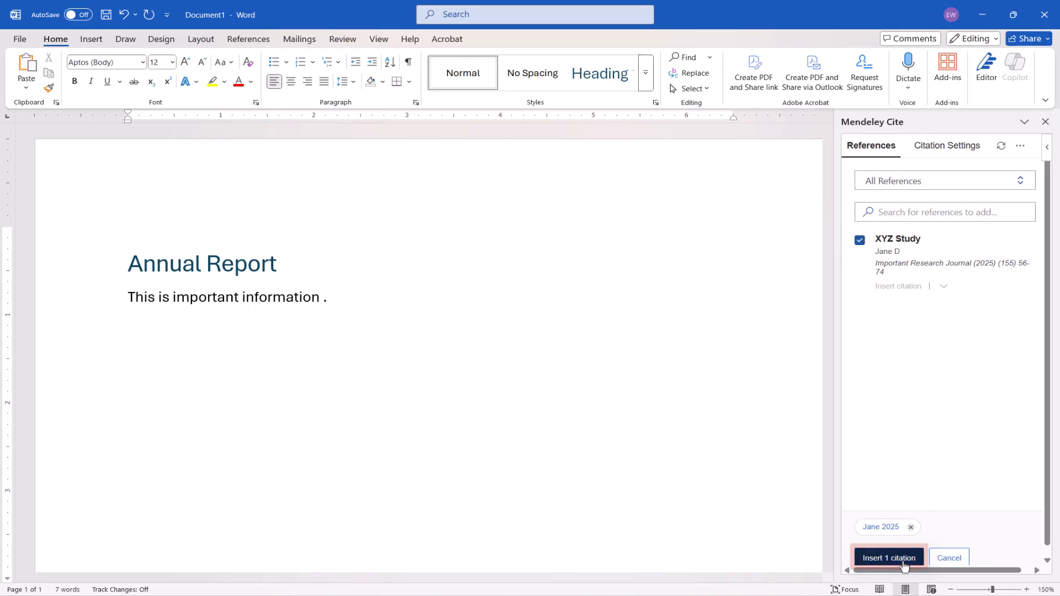
pyautogui.click(888, 558)
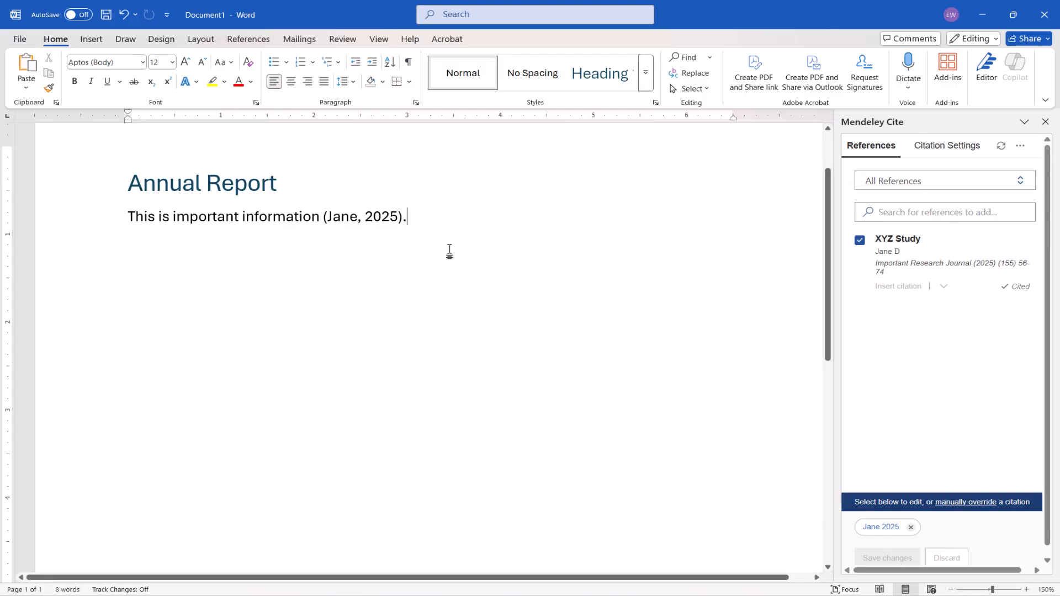
pyautogui.click(859, 240)
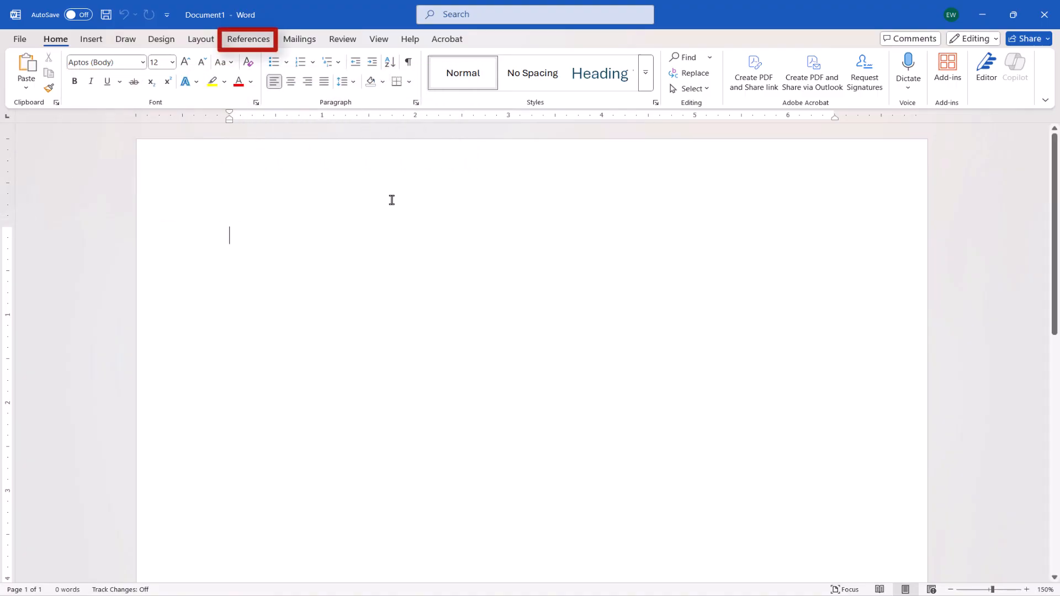
pyautogui.moveTo(248, 39)
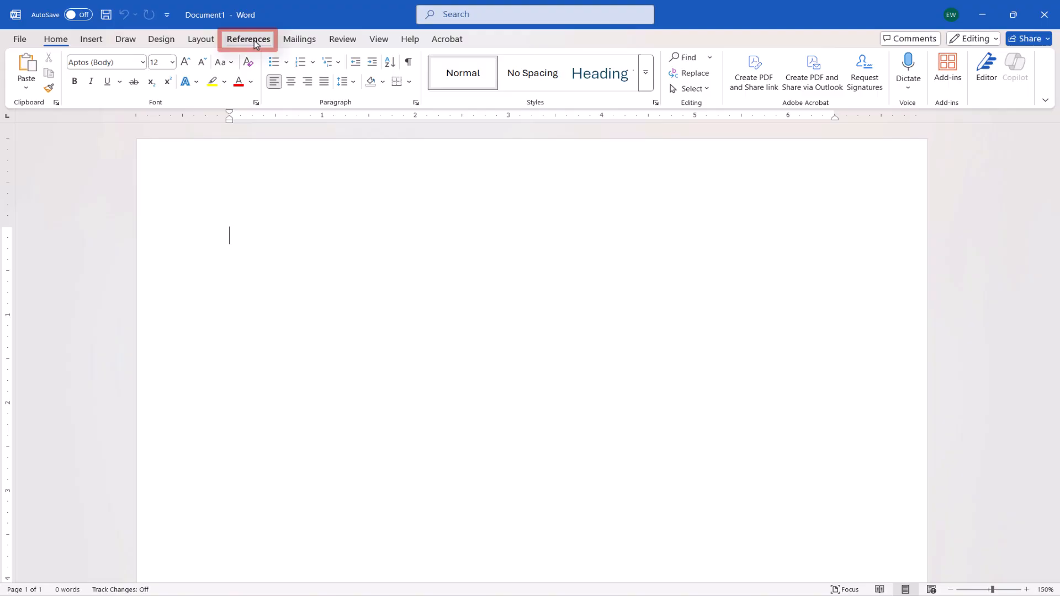
# Set the citation provider back to Microsoft Word (Default citation provider)
pyautogui.click(248, 39)
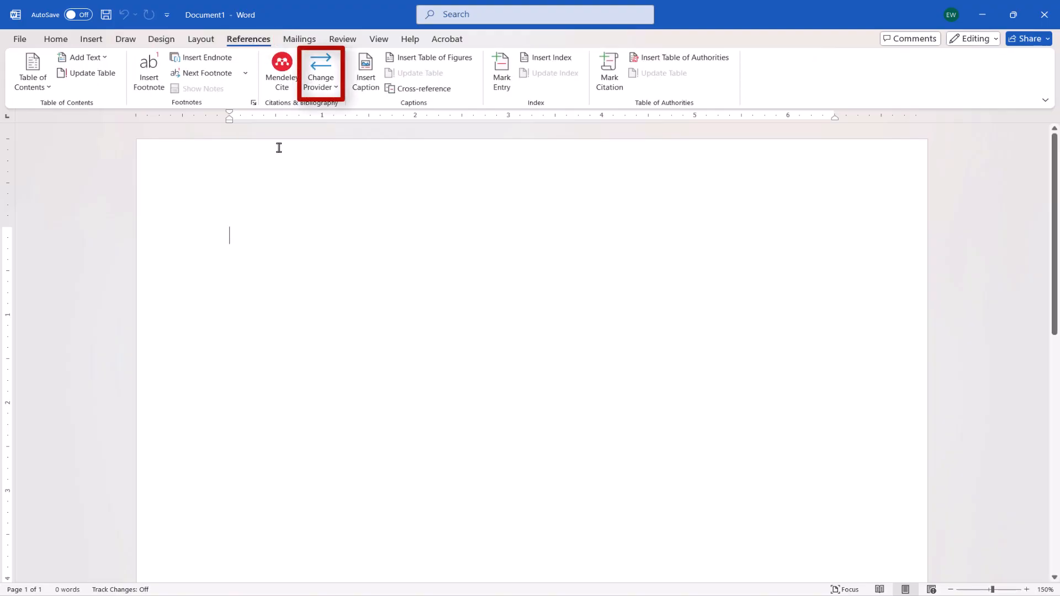
pyautogui.click(321, 73)
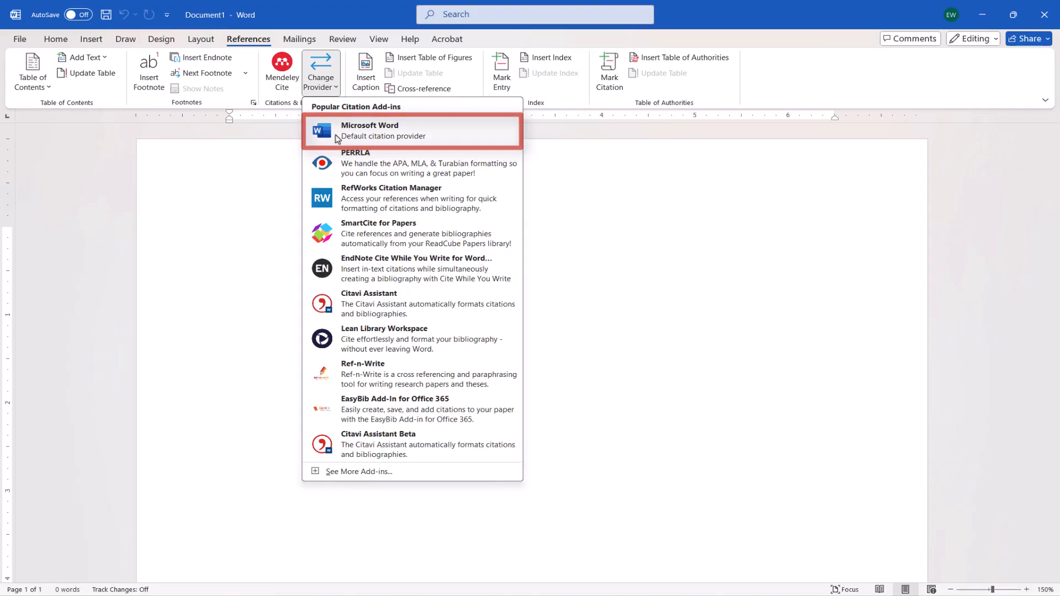
pyautogui.click(369, 130)
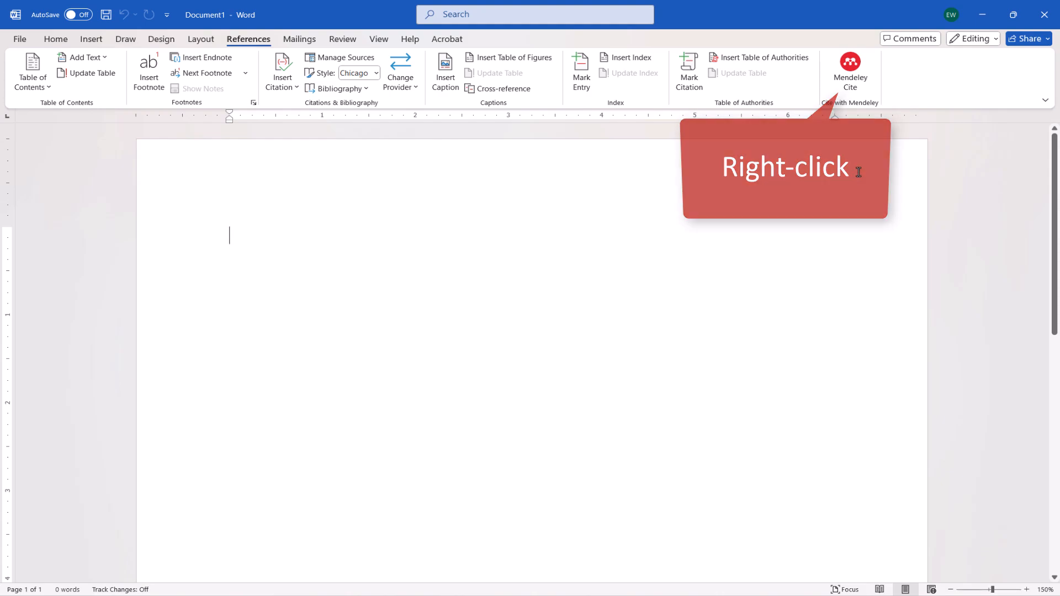
# Remove the Mendeley Cite add-in via the References ribbon and confirm with Yes
pyautogui.rightClick(850, 62)
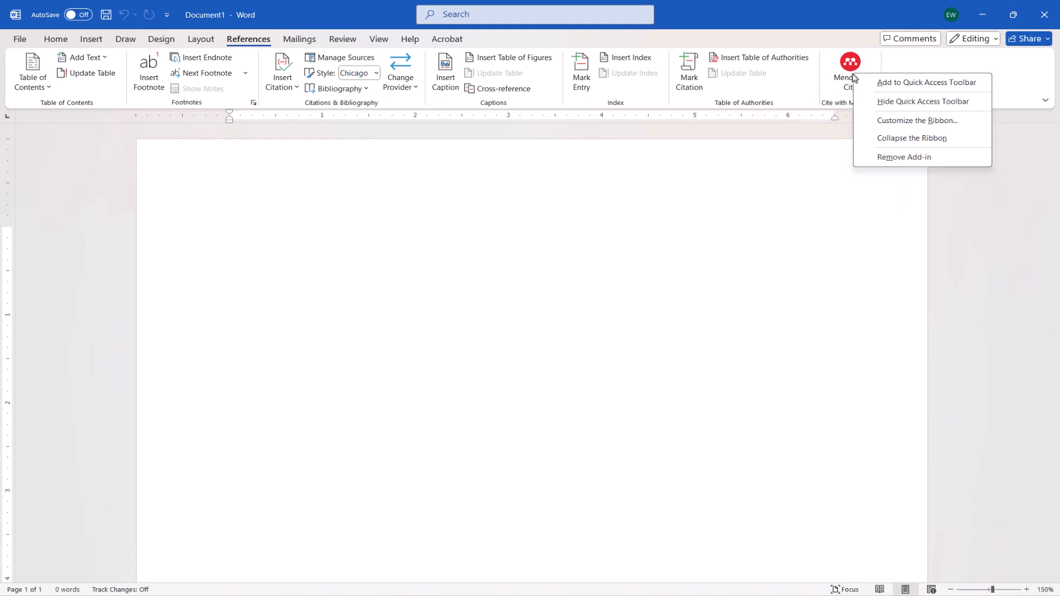
pyautogui.moveTo(904, 156)
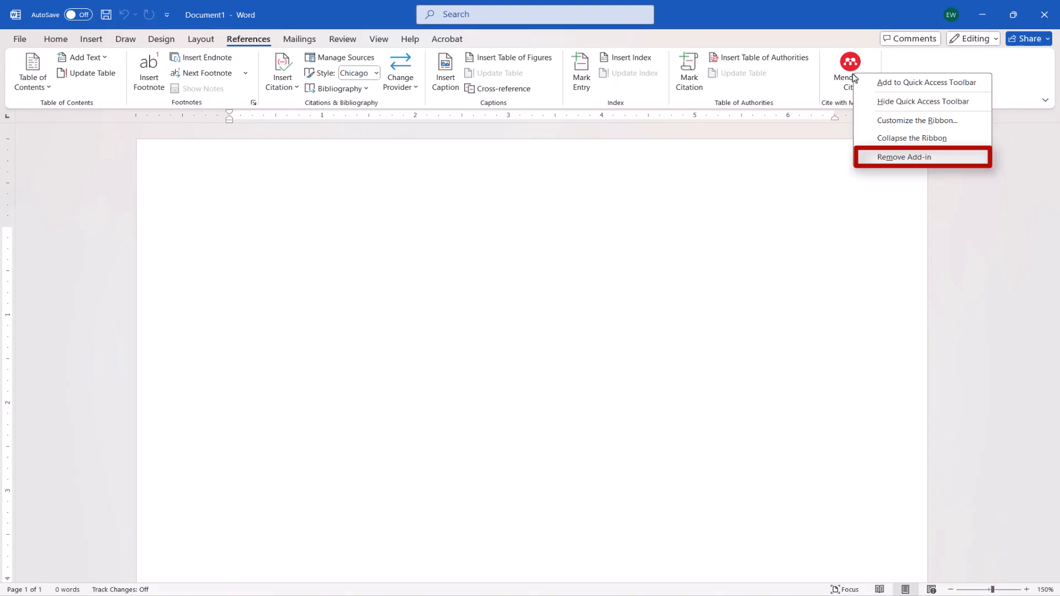
pyautogui.moveTo(871, 162)
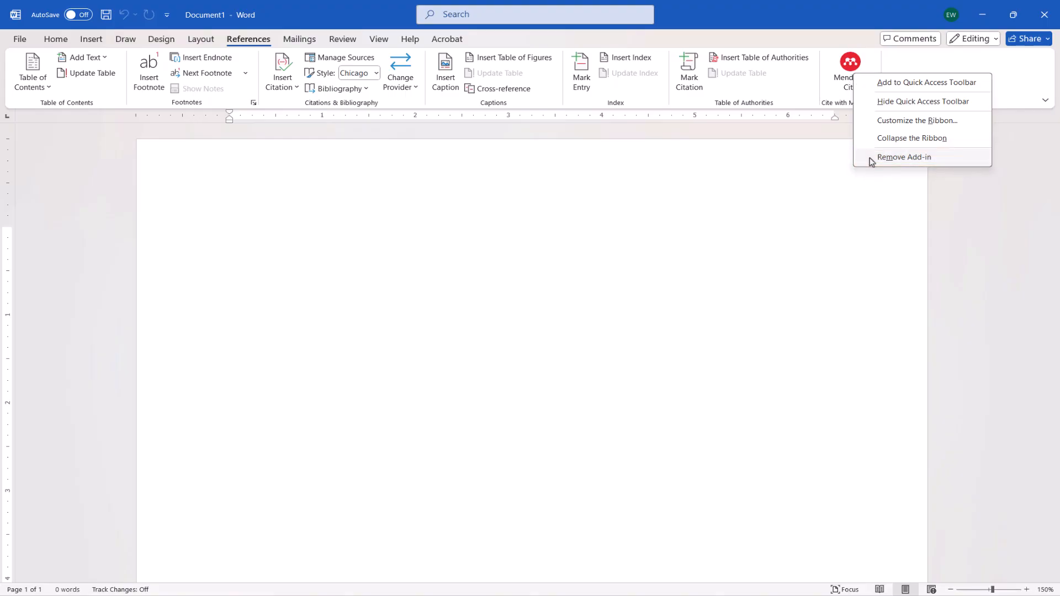
pyautogui.click(904, 156)
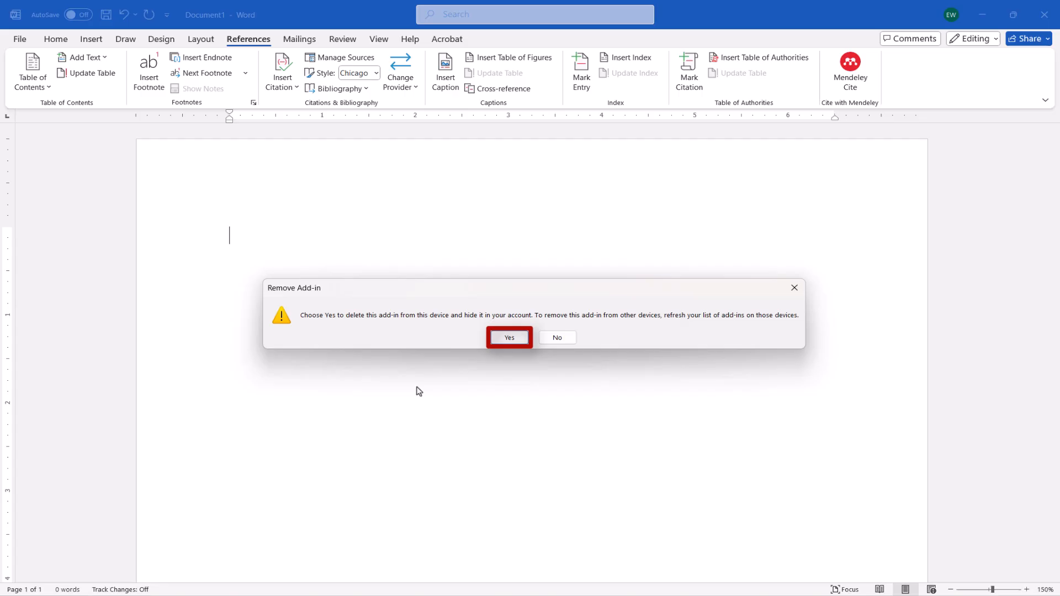
pyautogui.click(508, 337)
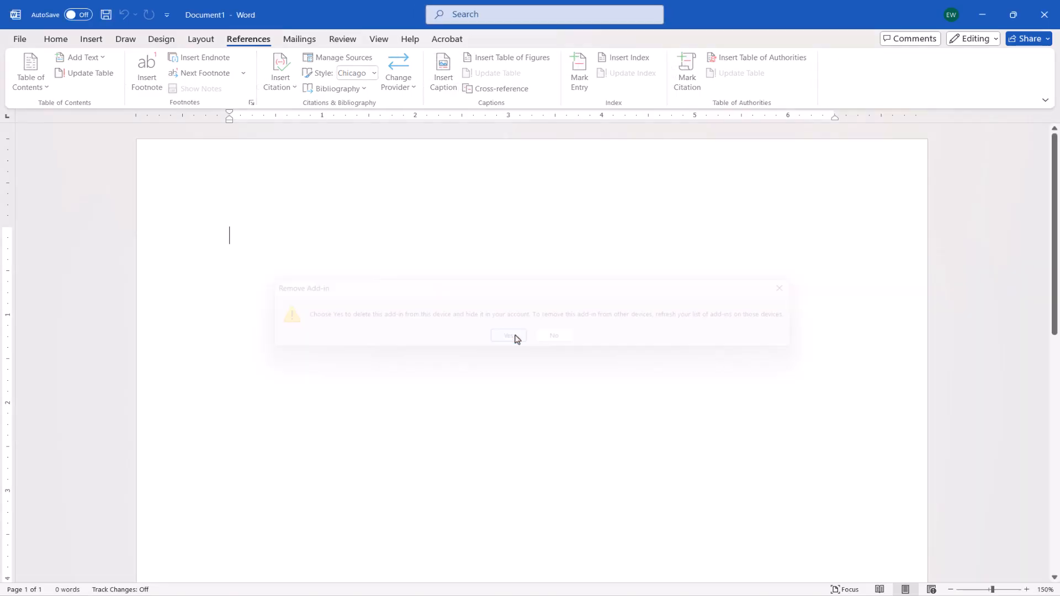
pyautogui.click(507, 335)
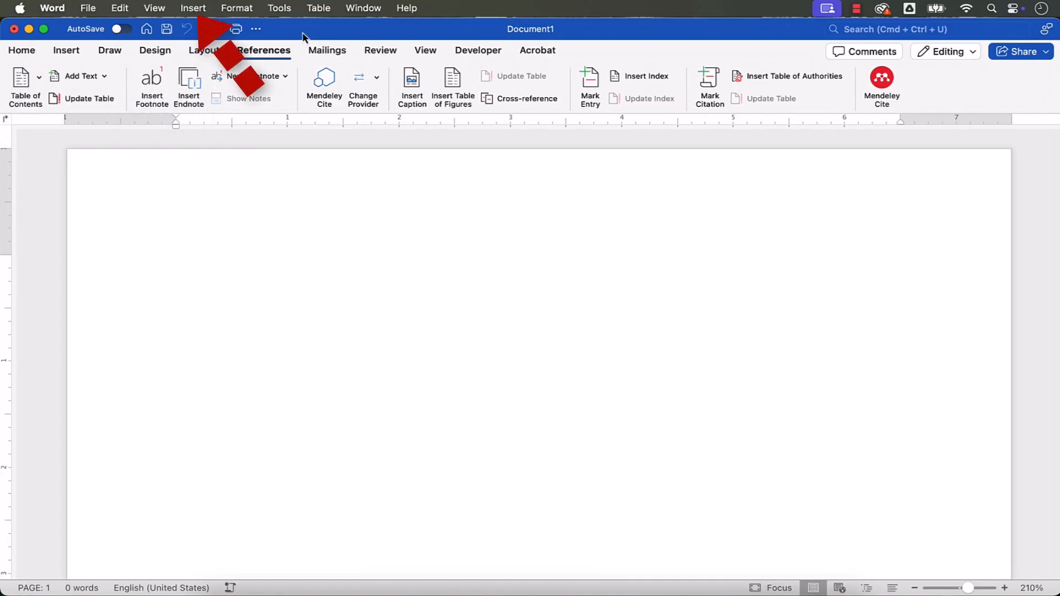
# Show Word for Mac's Office Add-ins window listing Mendeley Cite by Elsevier Limited
pyautogui.click(193, 7)
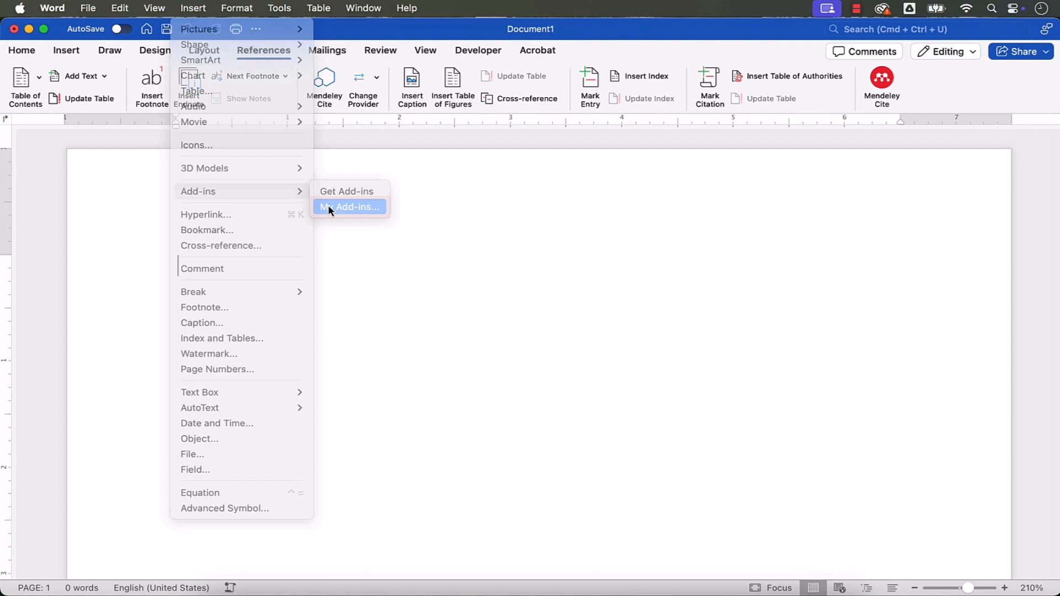
pyautogui.click(349, 207)
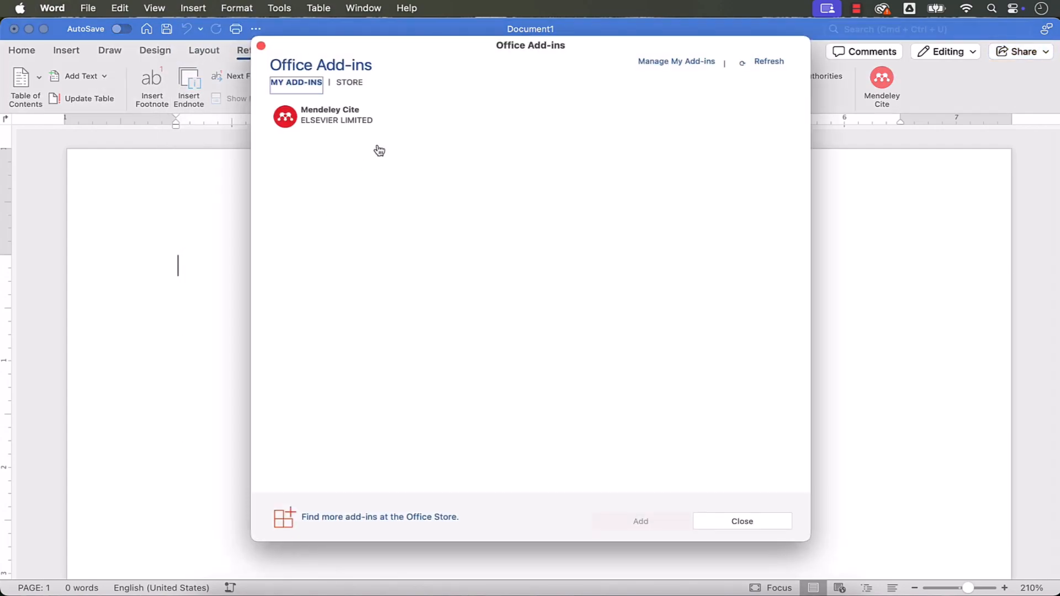
pyautogui.moveTo(397, 129)
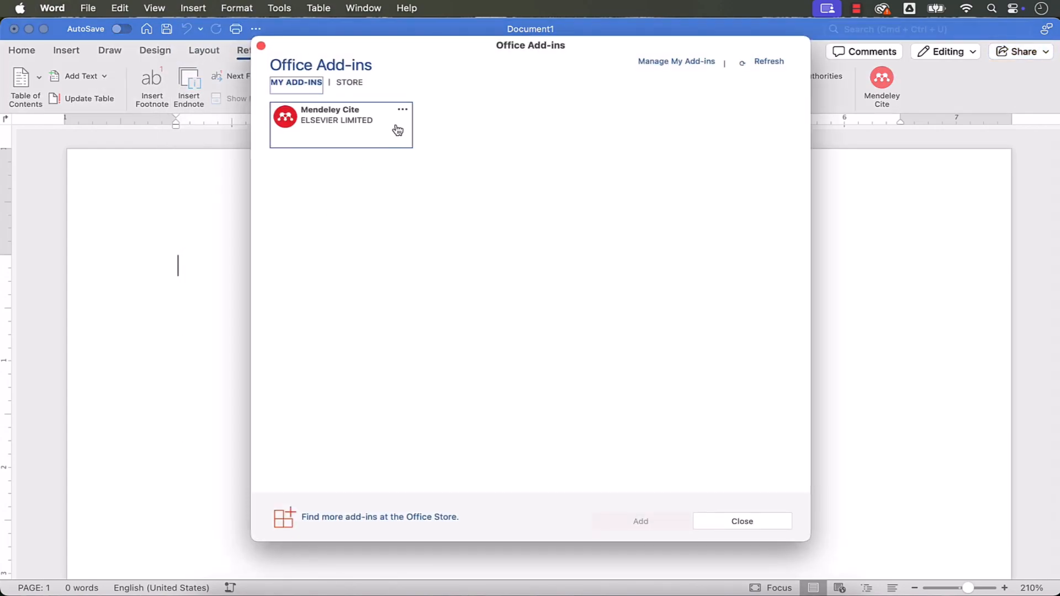
# Remove Mendeley Cite from its add-in card, confirm, and close the Office Add-ins window
pyautogui.click(403, 109)
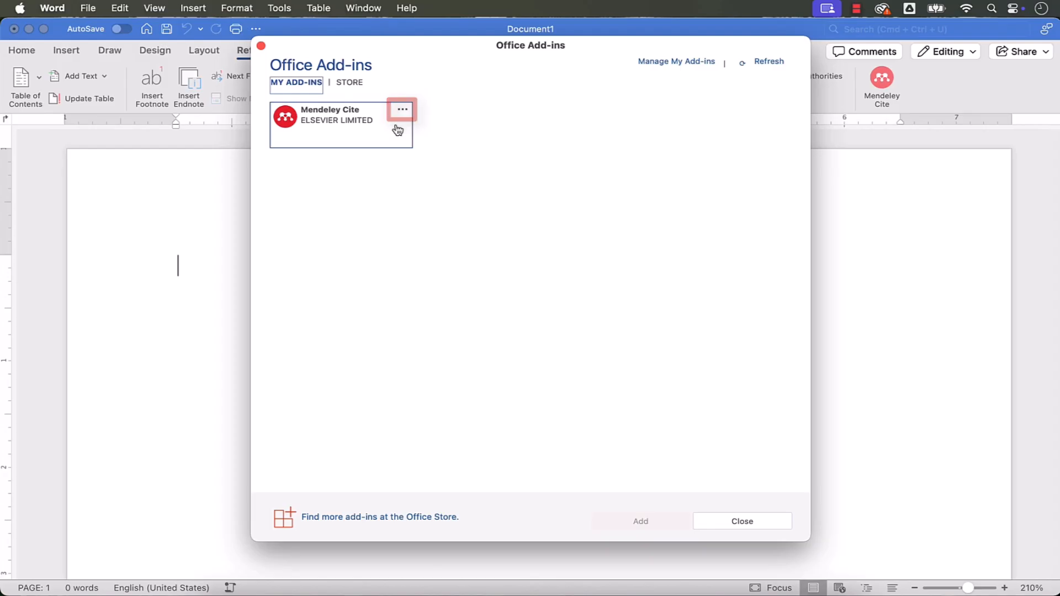
pyautogui.click(402, 110)
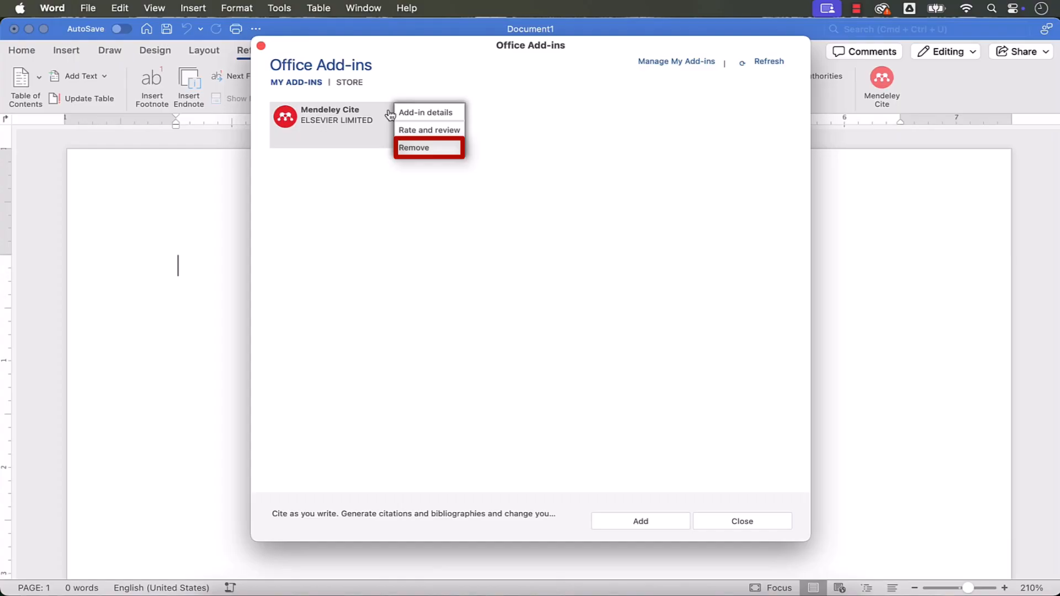
pyautogui.click(413, 148)
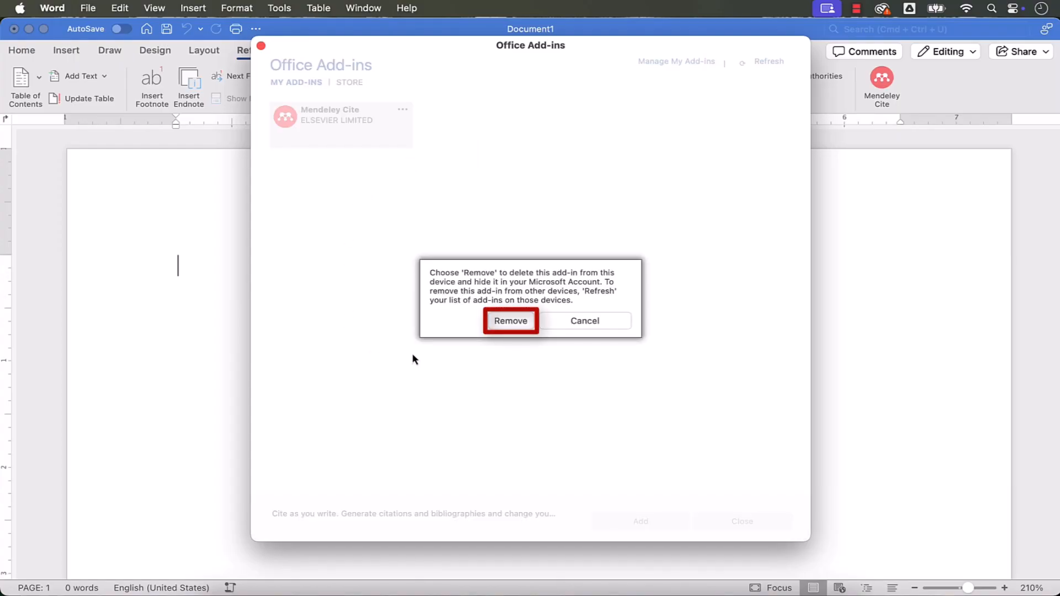
pyautogui.moveTo(439, 362)
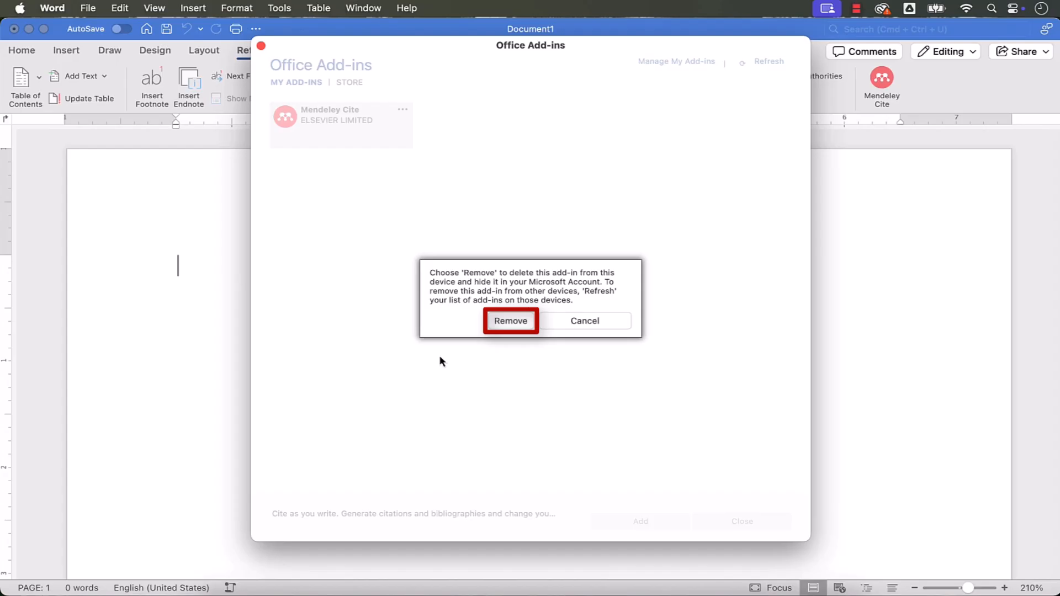
pyautogui.click(510, 320)
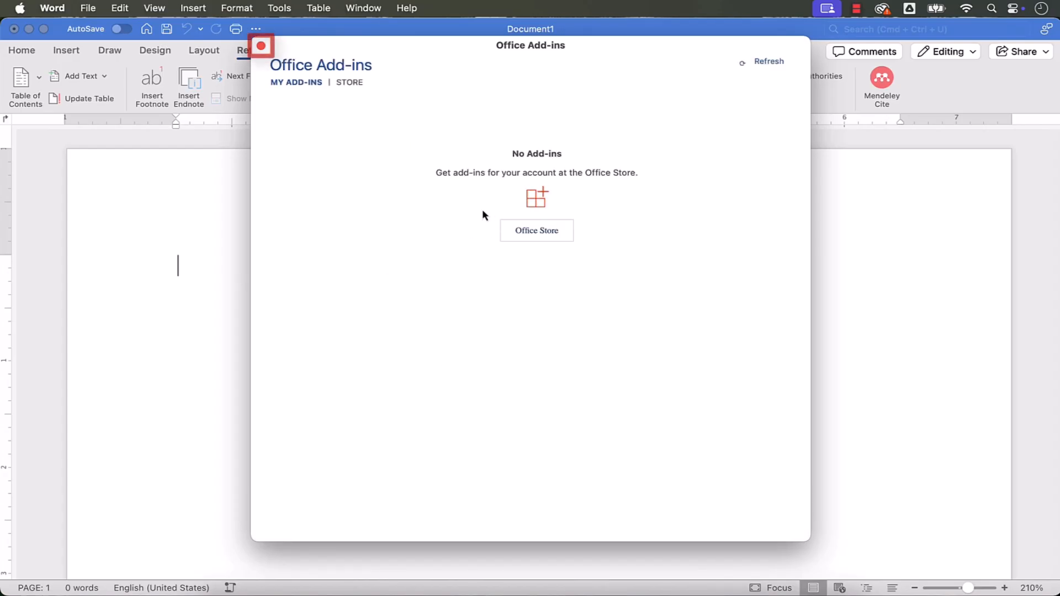
pyautogui.moveTo(261, 45)
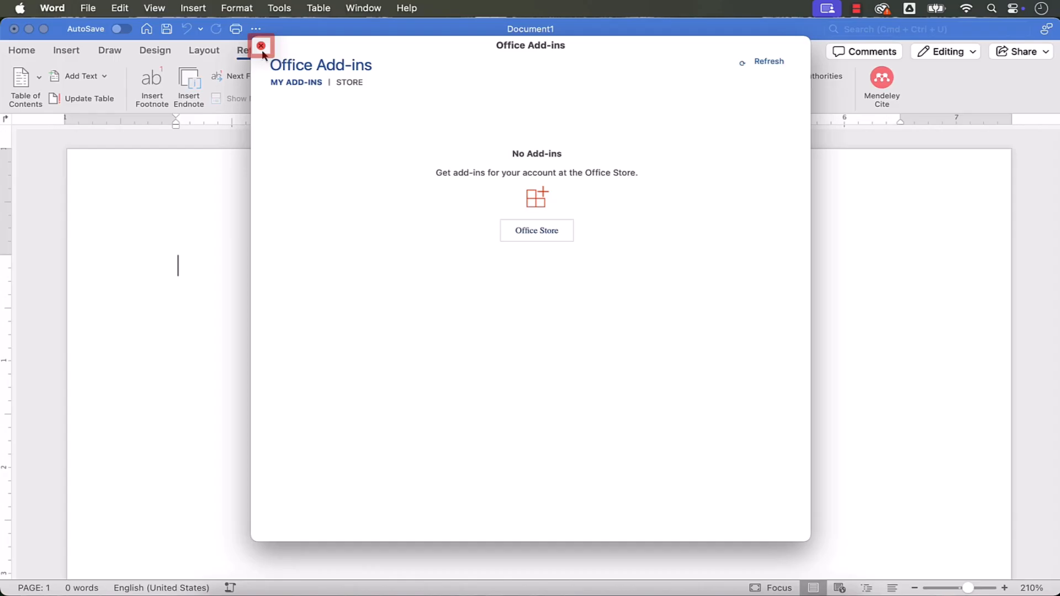
pyautogui.click(261, 46)
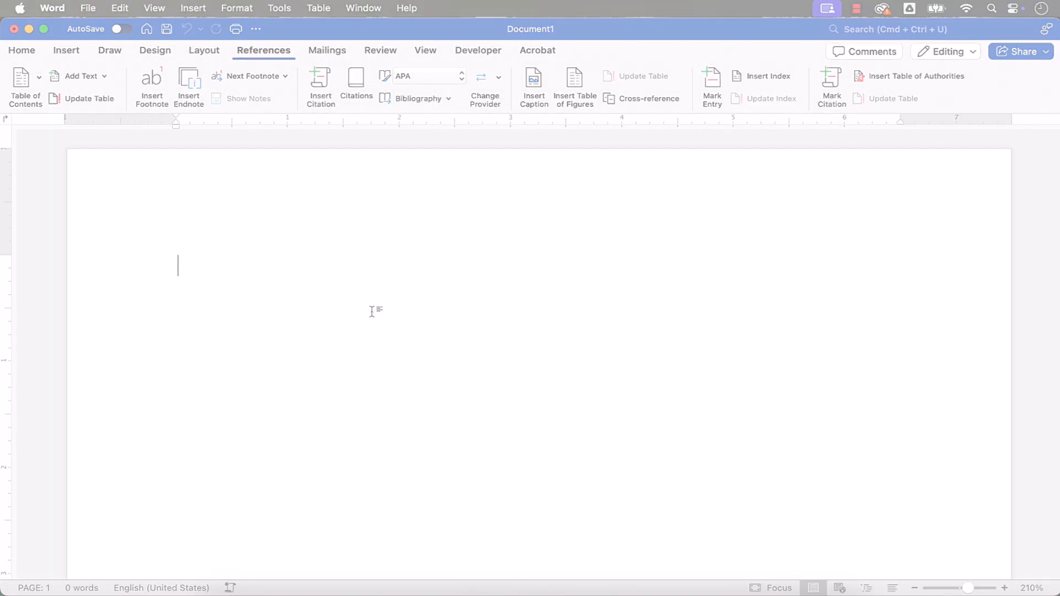